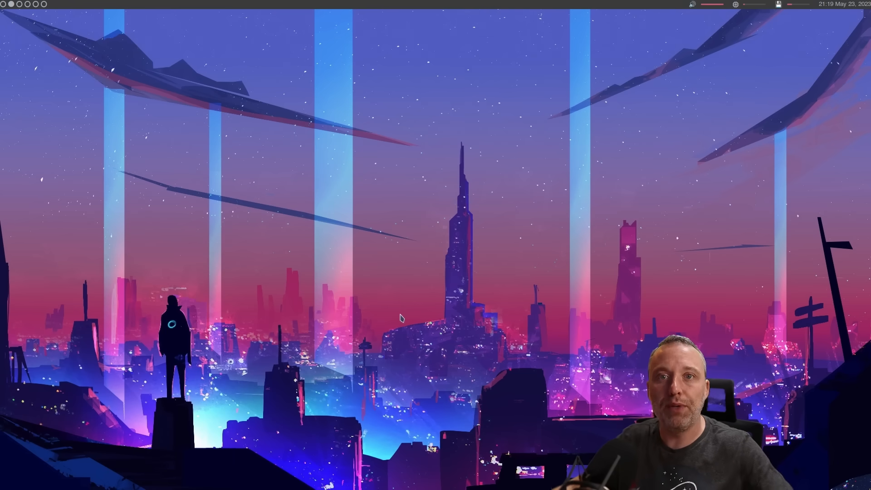
mouse_move(255, 280)
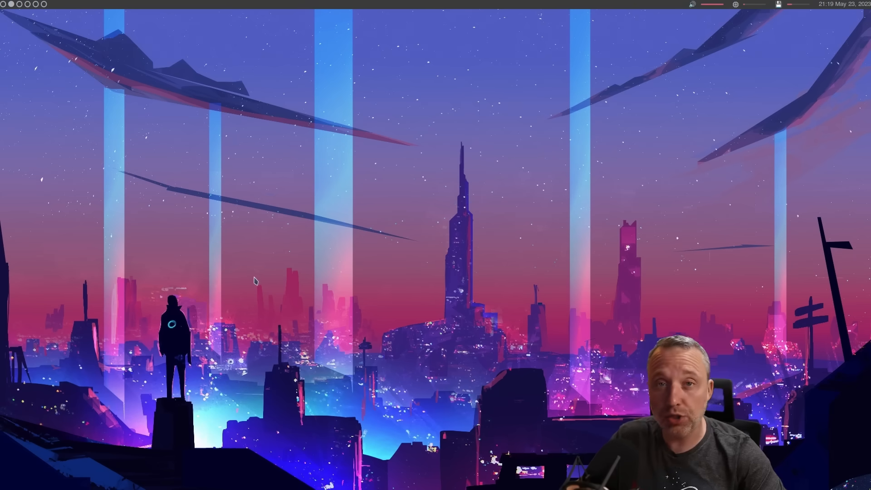
mouse_move(269, 282)
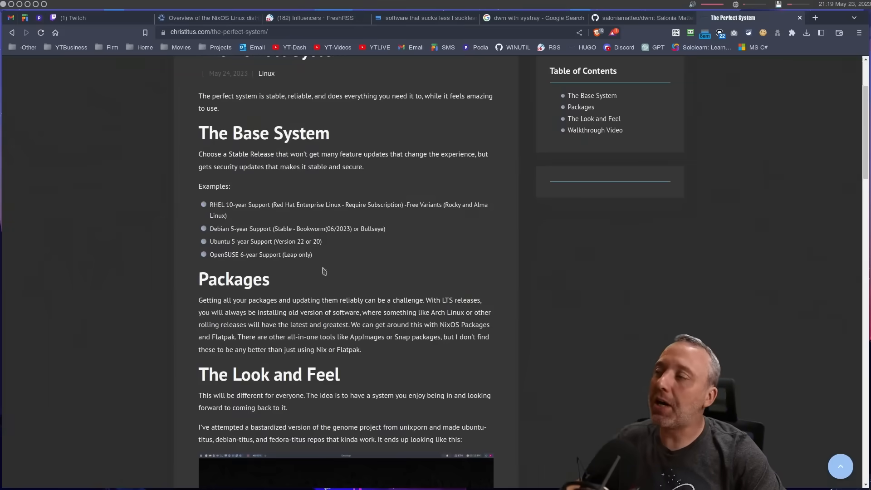
mouse_move(324, 252)
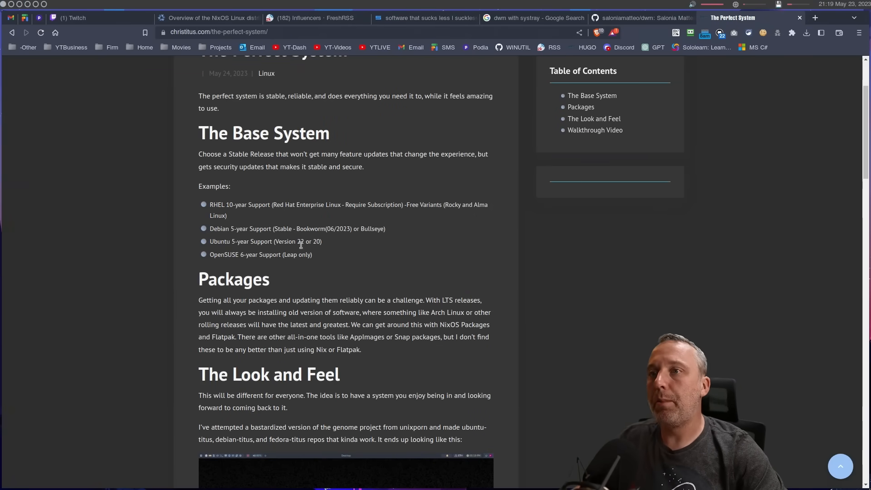
mouse_move(314, 256)
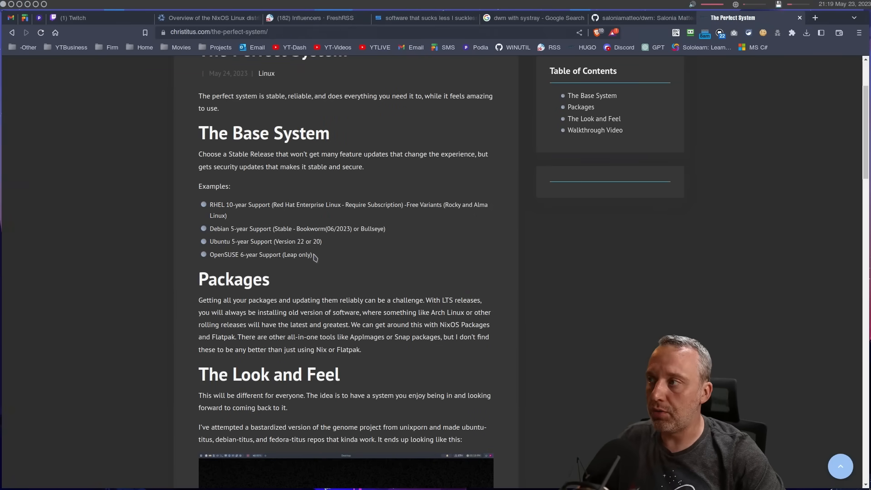
mouse_move(281, 227)
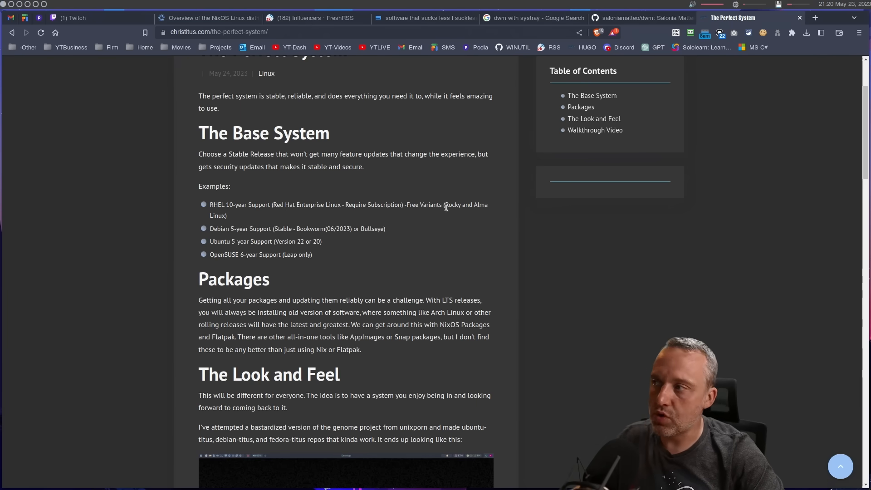
mouse_move(377, 222)
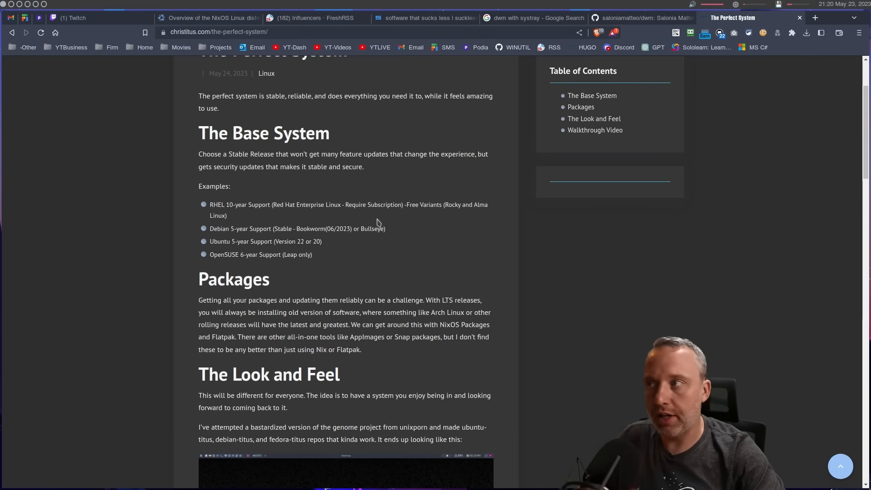
mouse_move(250, 206)
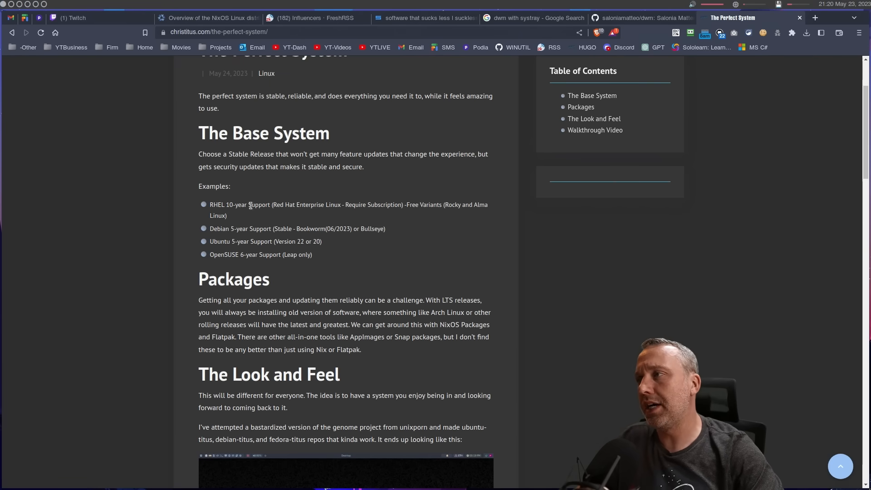
mouse_move(277, 208)
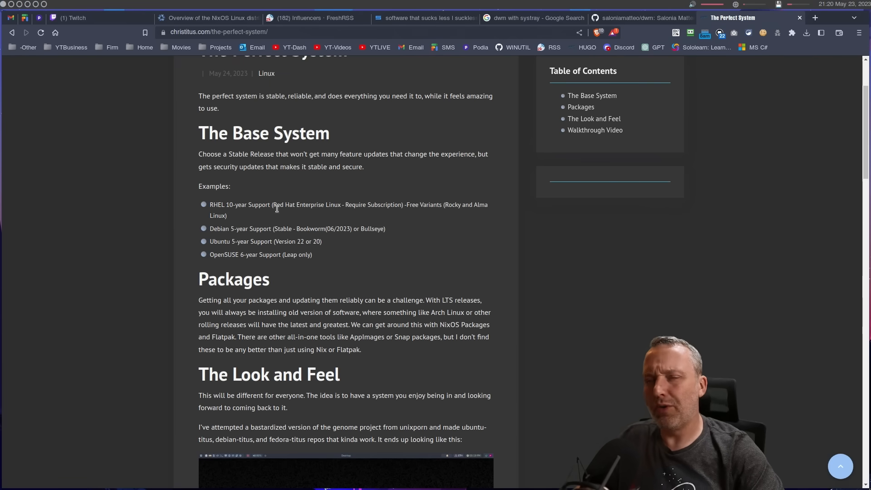
mouse_move(235, 254)
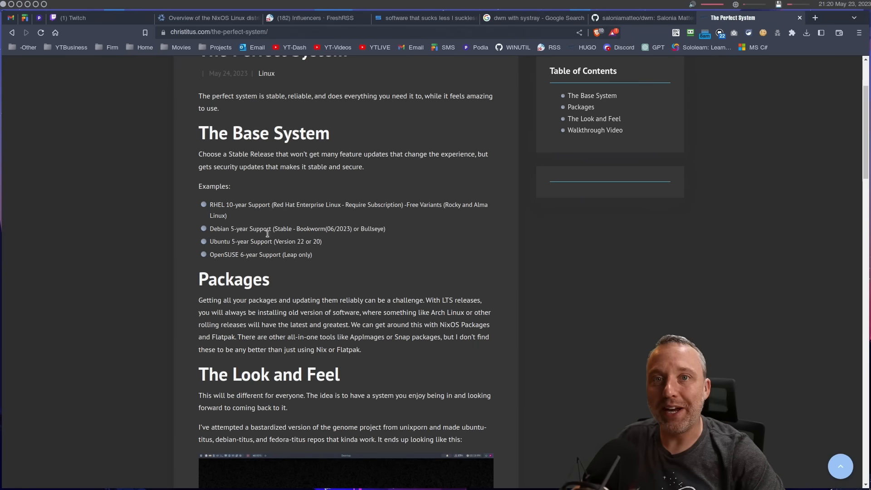
mouse_move(267, 236)
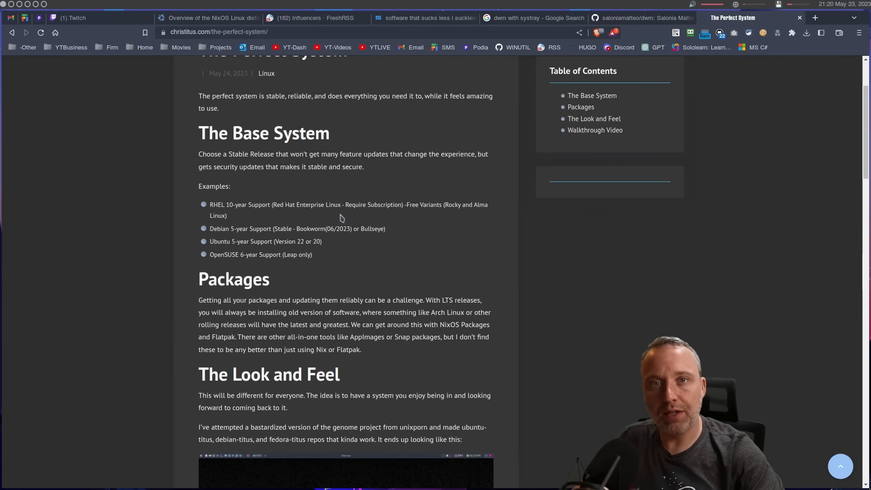
mouse_move(290, 166)
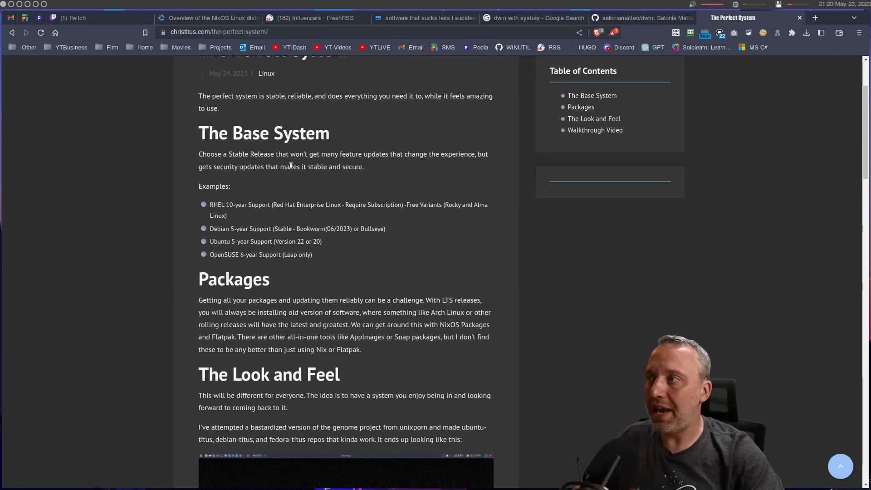
mouse_move(402, 269)
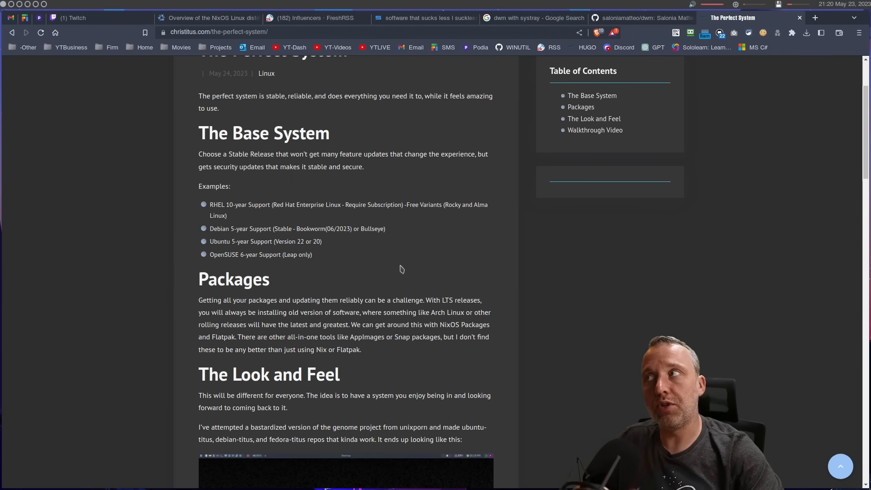
mouse_move(392, 84)
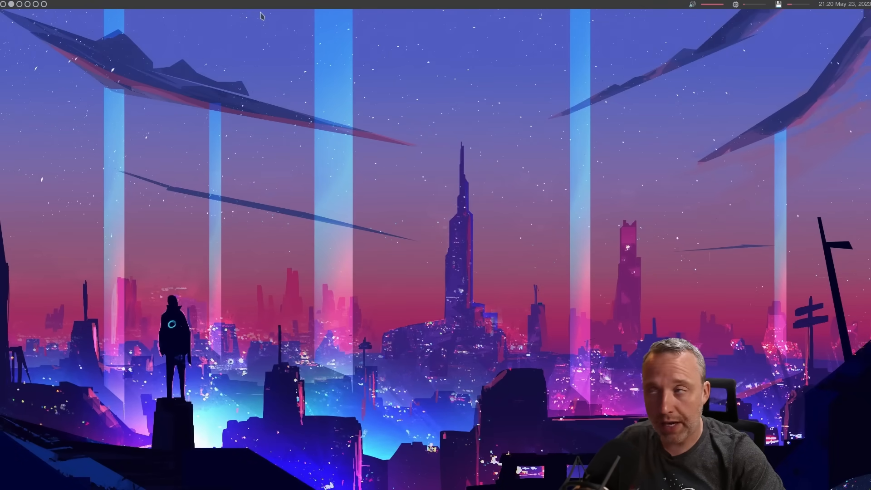
mouse_move(200, 101)
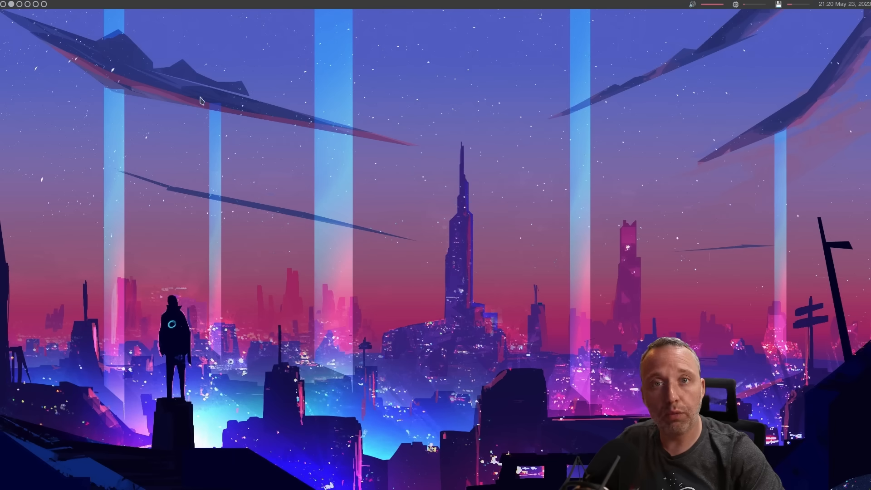
mouse_move(151, 241)
type("neofet")
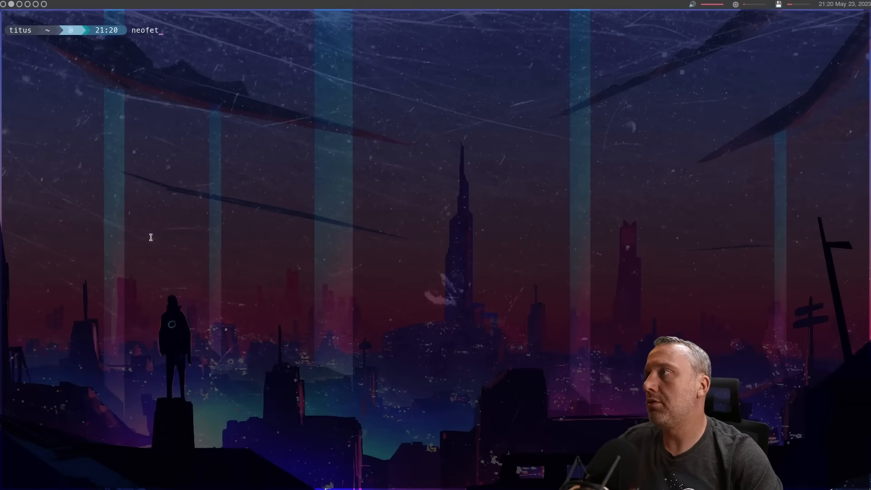
Step: Run neofetch in kitty and highlight the '787 (nix-user)' package count
key("Return")
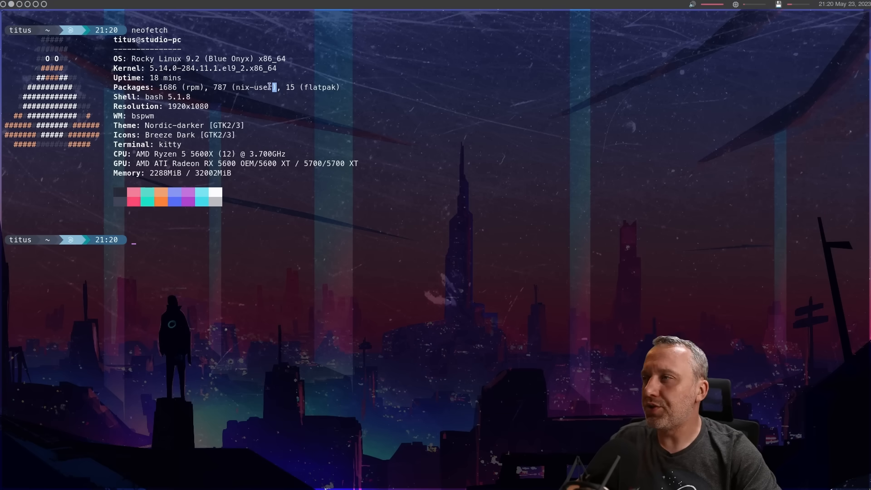
double_click(245, 87)
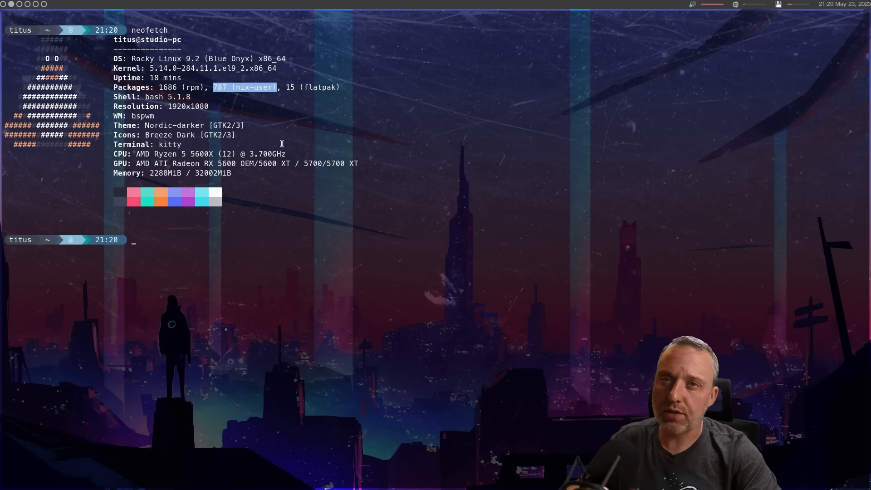
mouse_move(277, 141)
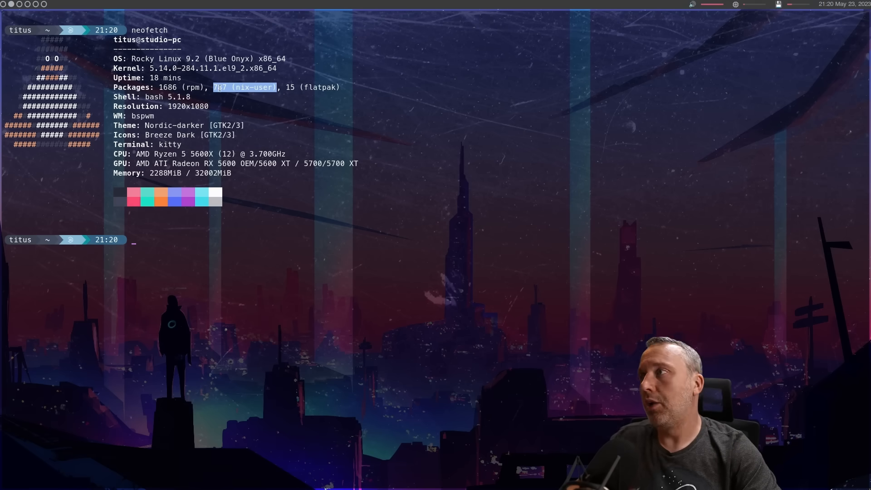
mouse_move(328, 97)
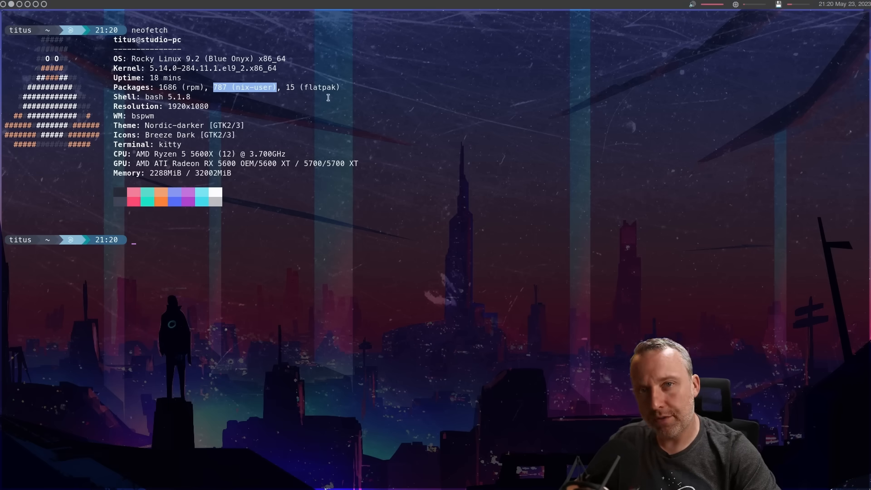
mouse_move(325, 107)
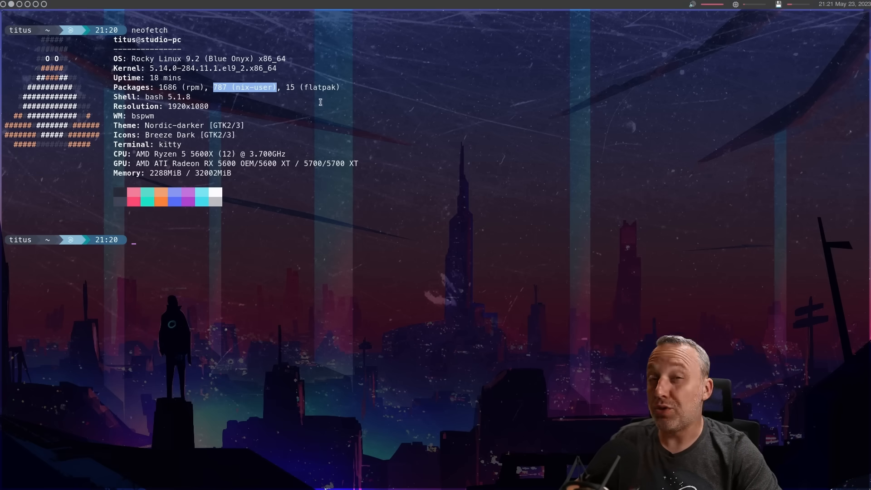
mouse_move(257, 98)
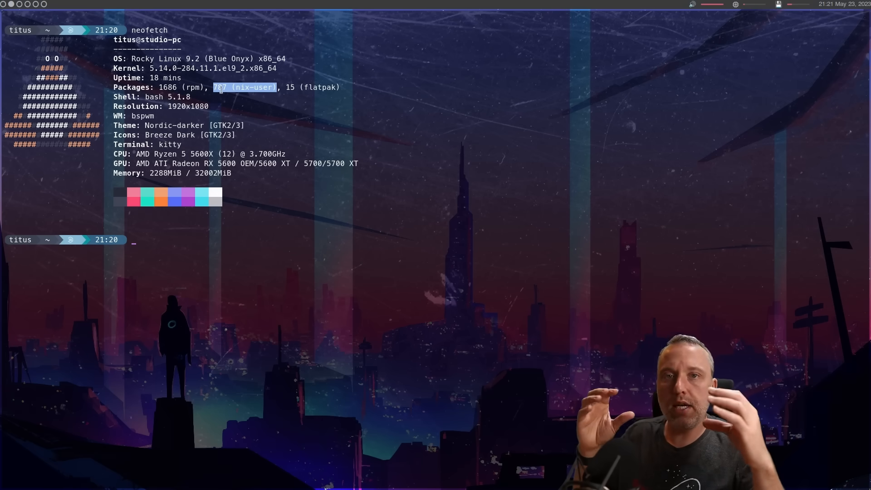
Step: Enter the partial command 'nix-e' at the kitty prompt
type("ni")
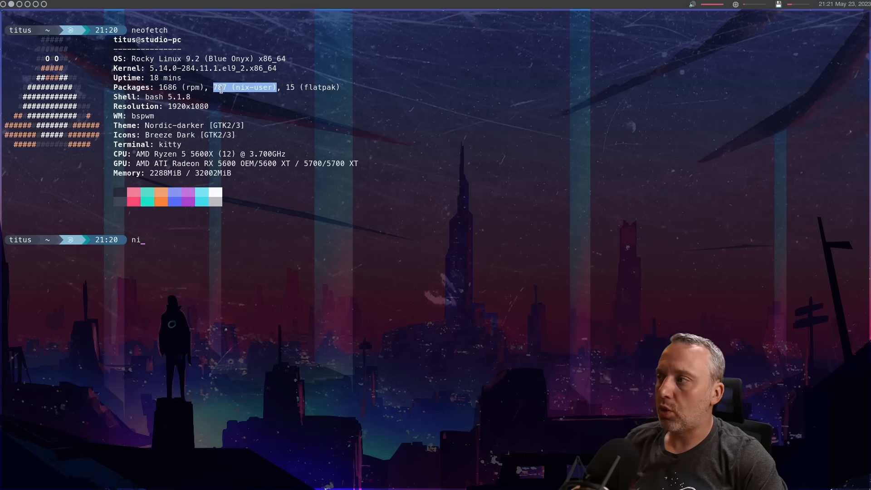
type("x-e")
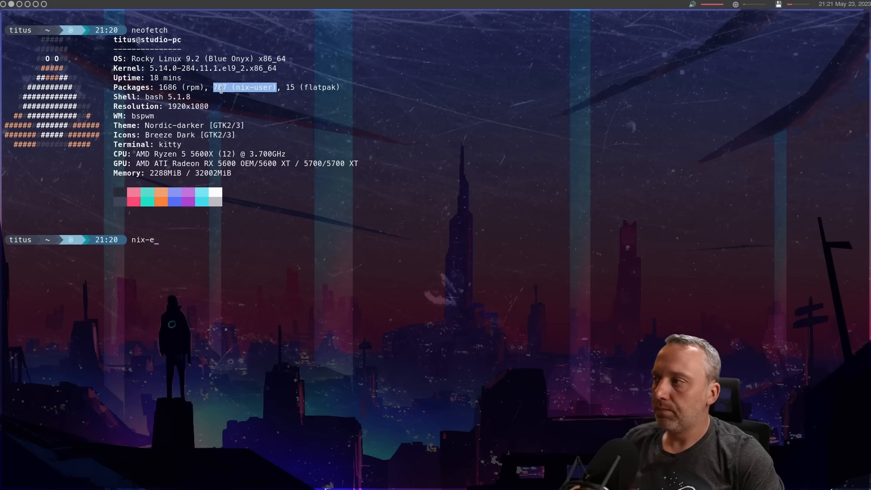
key("Return")
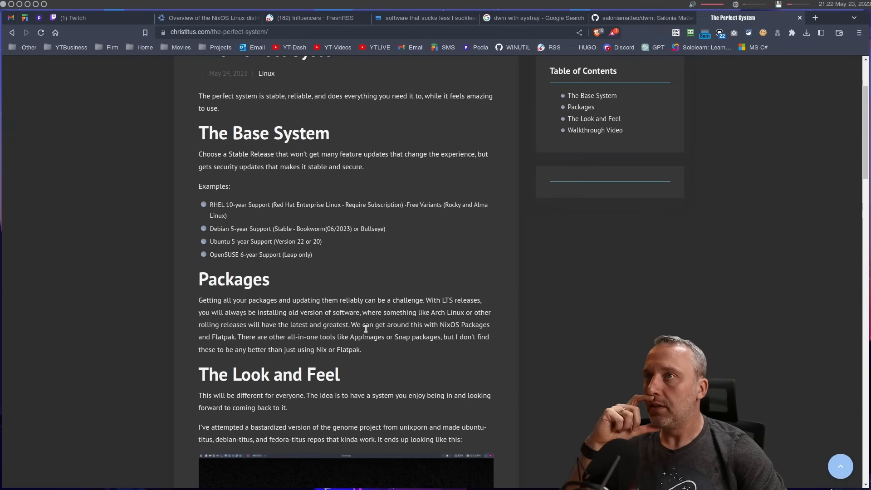
Step: Scroll to the Hyprland rice screenshot and follow the Aylur/dotfiles source link
scroll("down", 3)
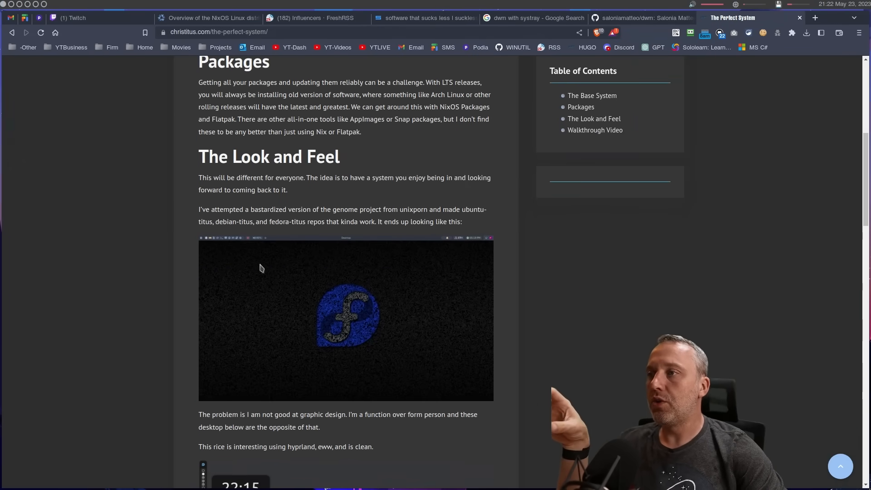
mouse_move(392, 339)
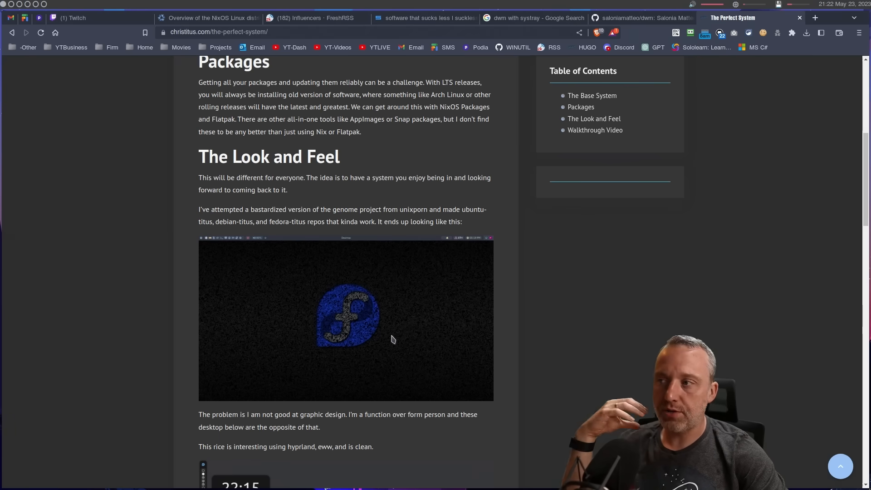
scroll("down", 3)
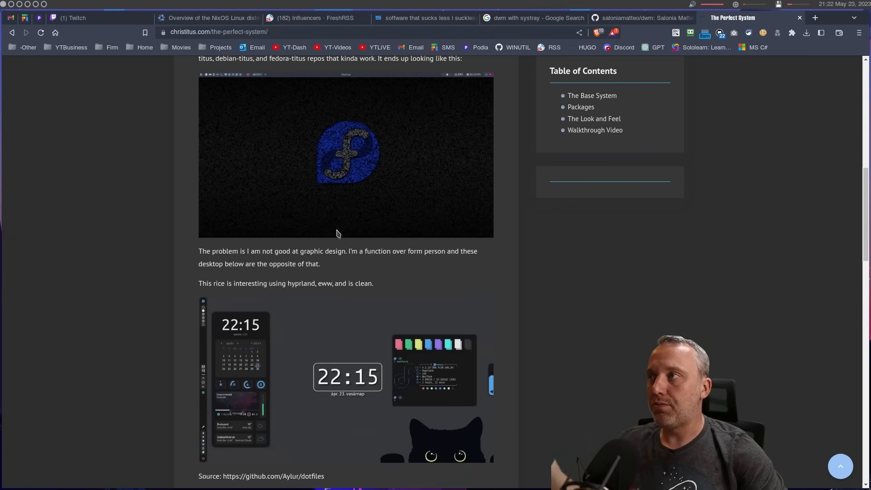
scroll("up", 3)
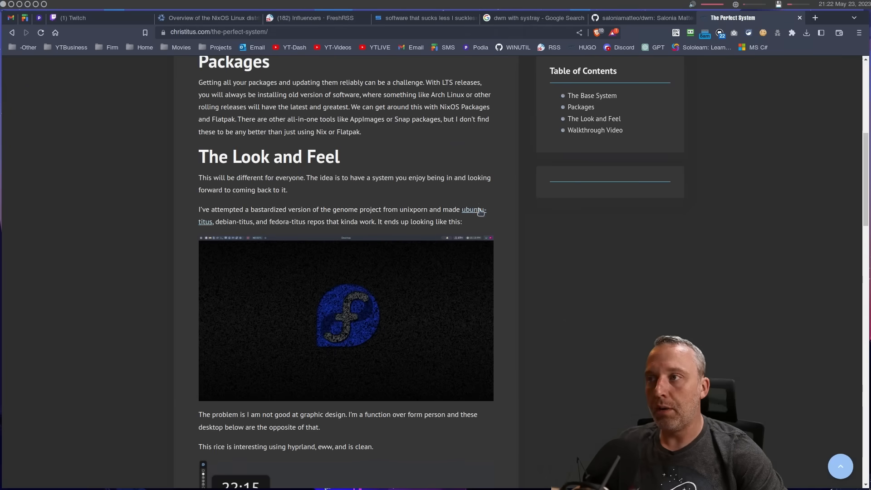
mouse_move(286, 225)
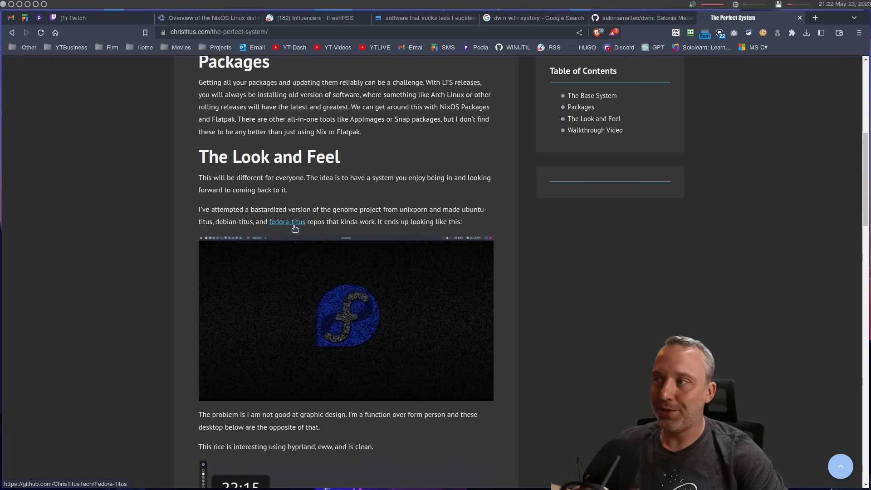
mouse_move(393, 263)
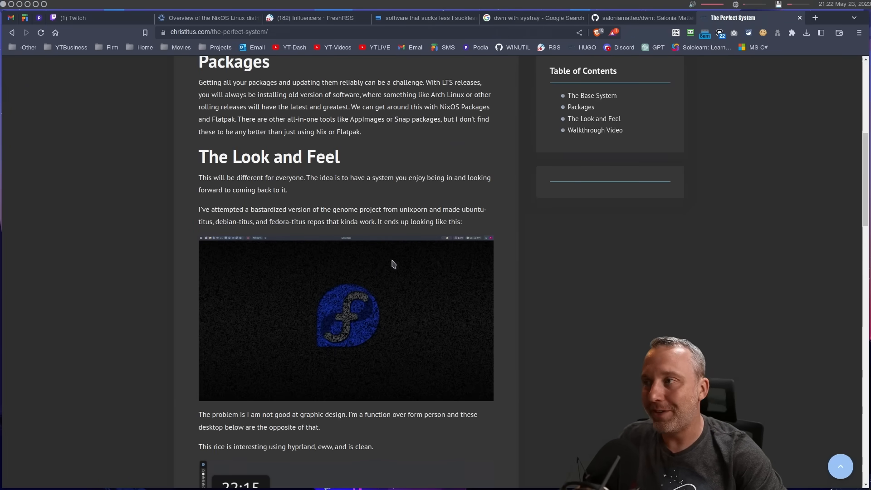
mouse_move(344, 268)
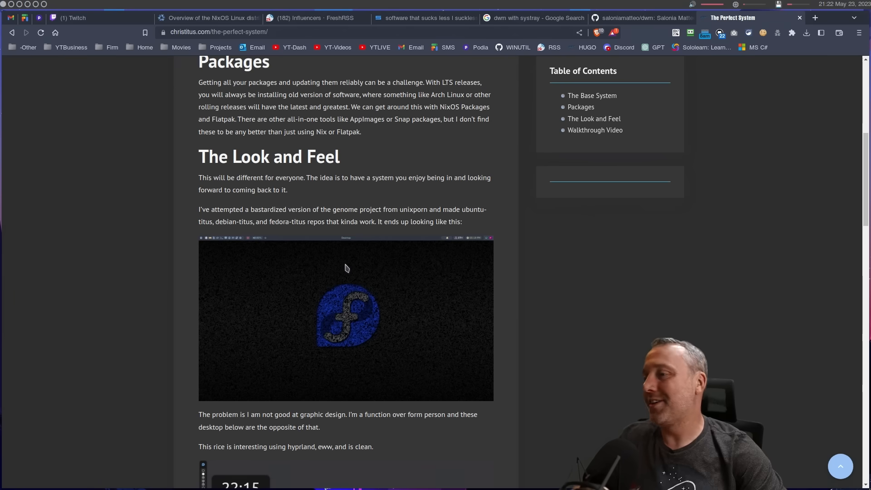
mouse_move(327, 260)
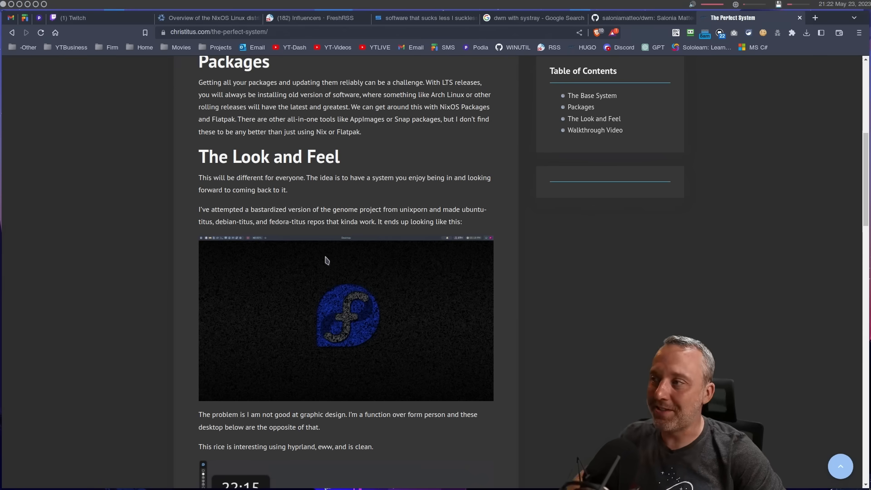
mouse_move(284, 245)
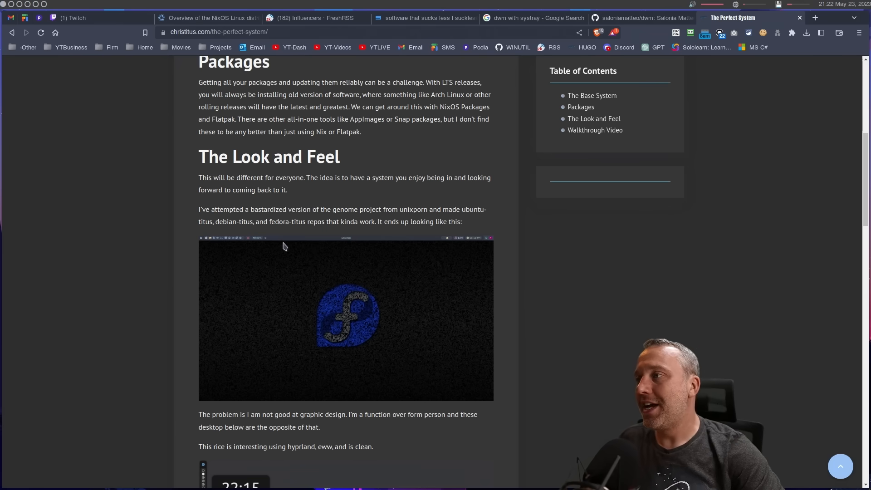
mouse_move(359, 253)
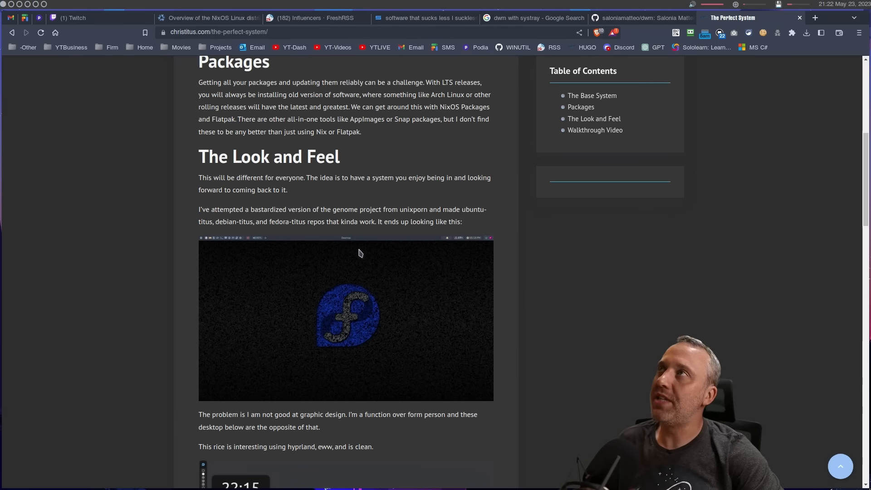
mouse_move(354, 263)
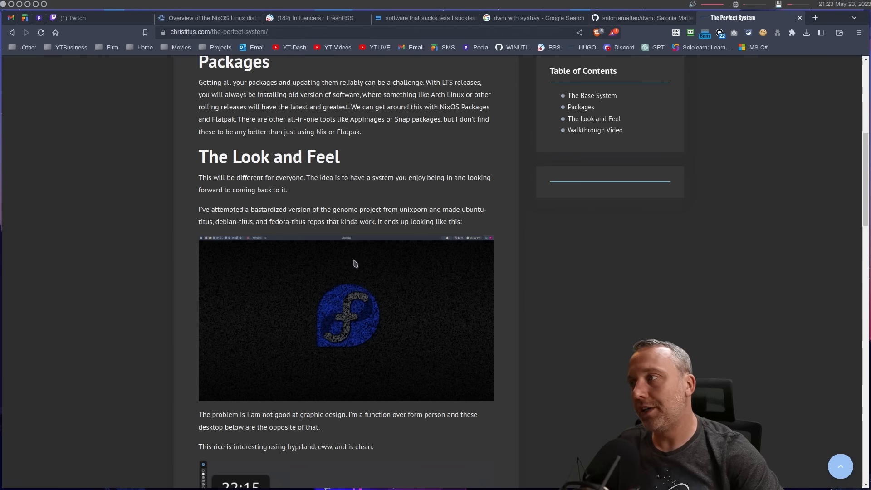
mouse_move(290, 247)
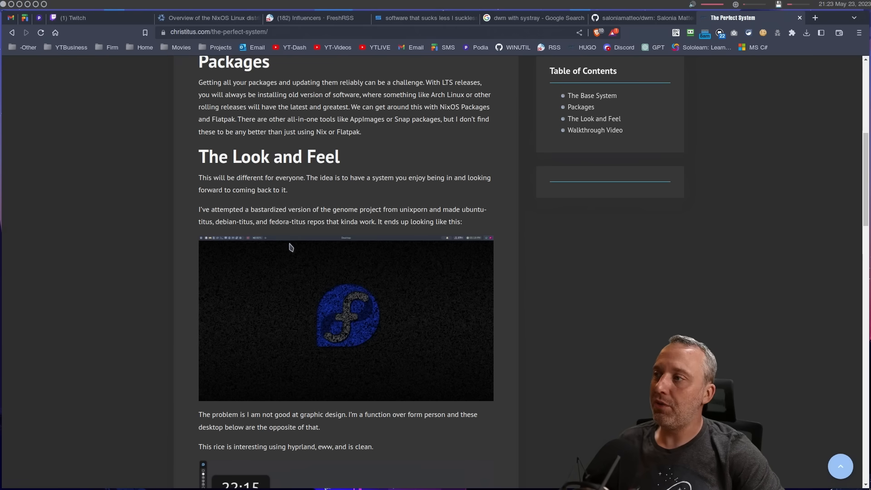
mouse_move(294, 255)
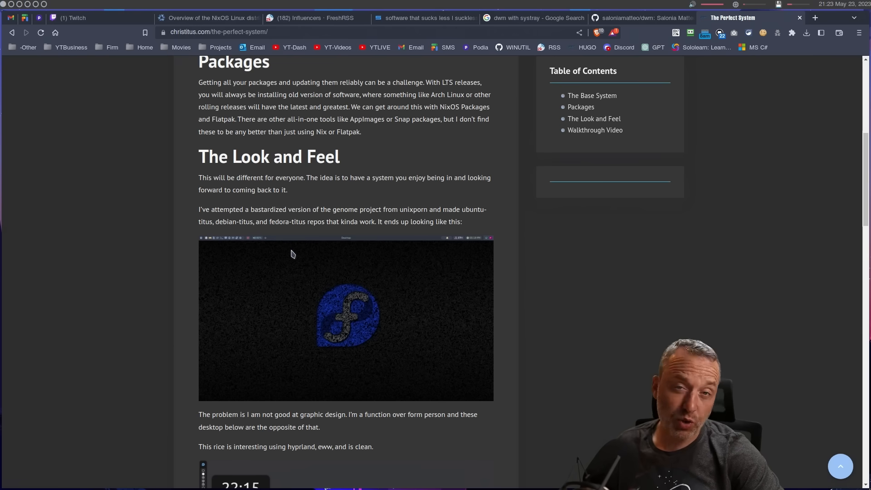
mouse_move(304, 252)
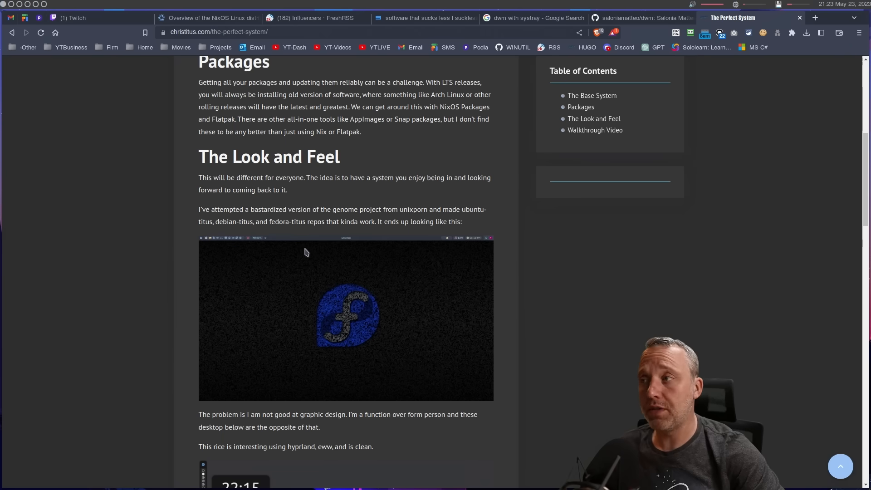
mouse_move(312, 247)
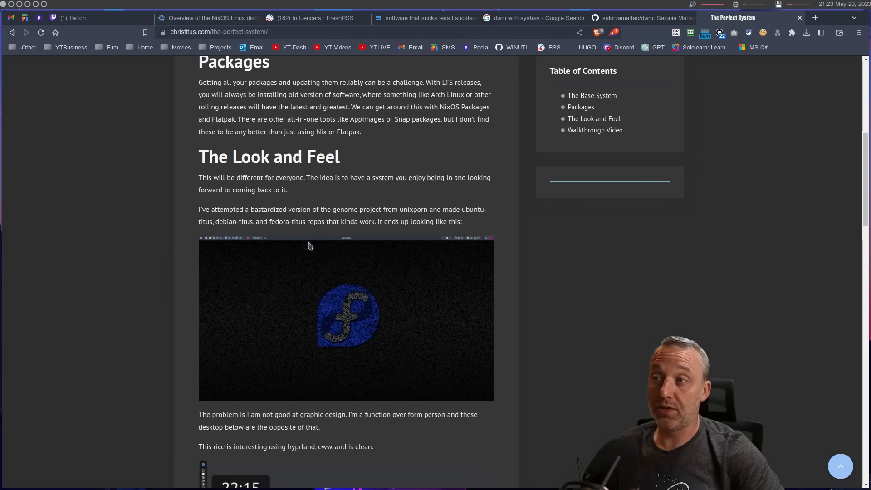
mouse_move(344, 244)
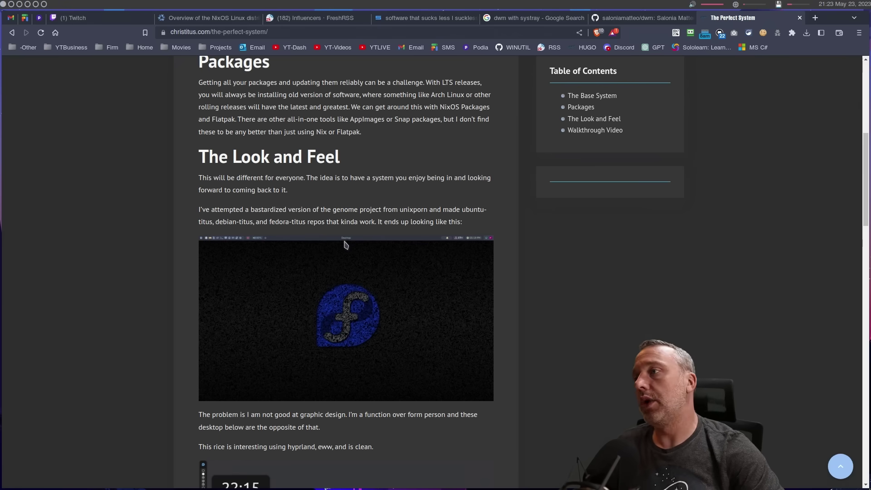
mouse_move(323, 245)
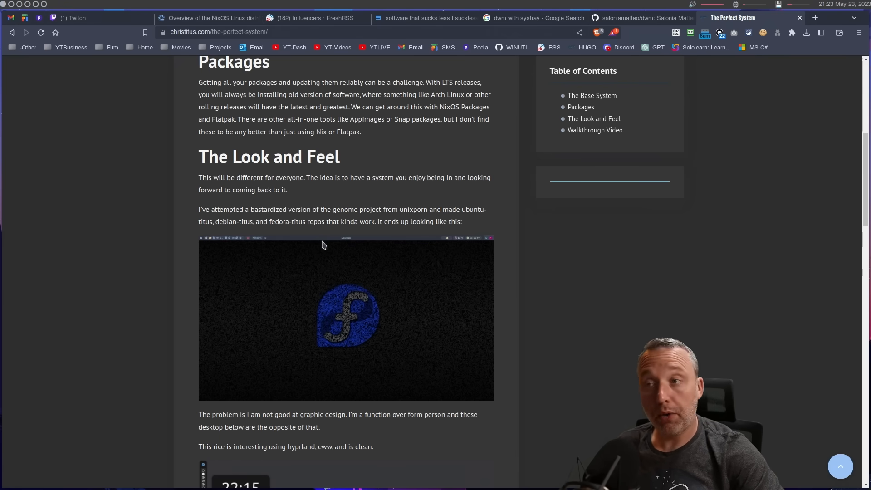
mouse_move(288, 254)
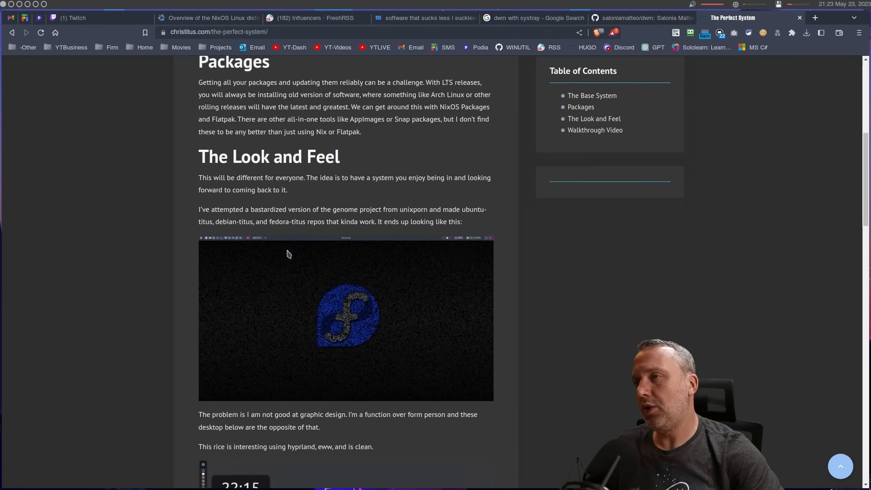
mouse_move(371, 262)
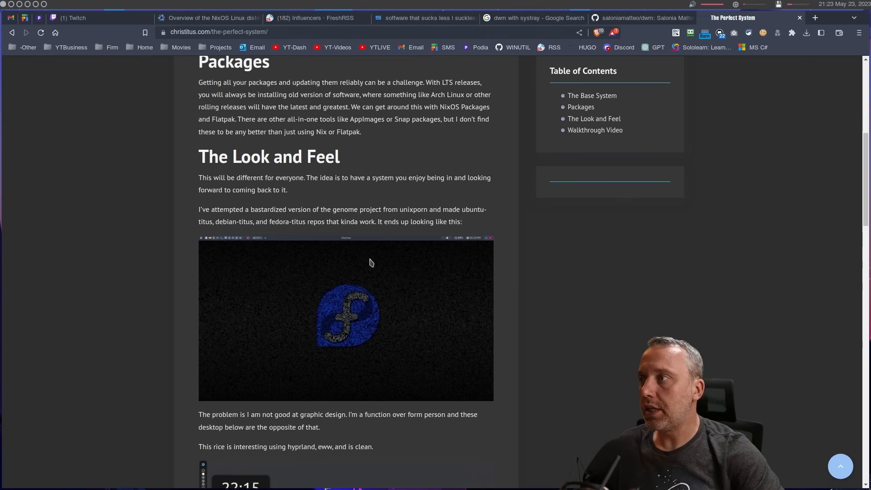
scroll("down", 3)
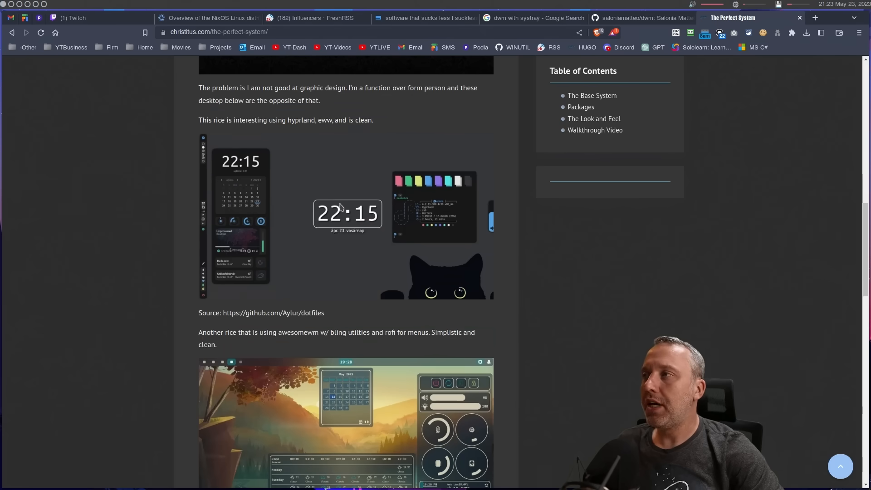
mouse_move(317, 304)
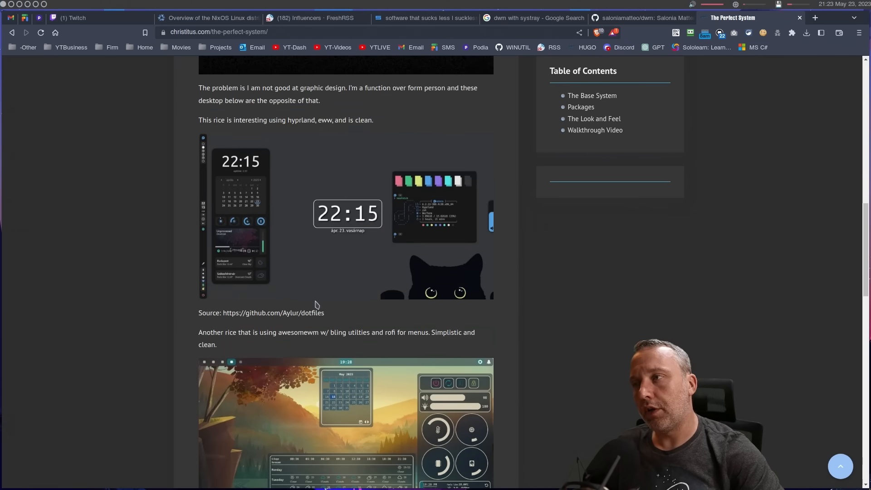
mouse_move(326, 257)
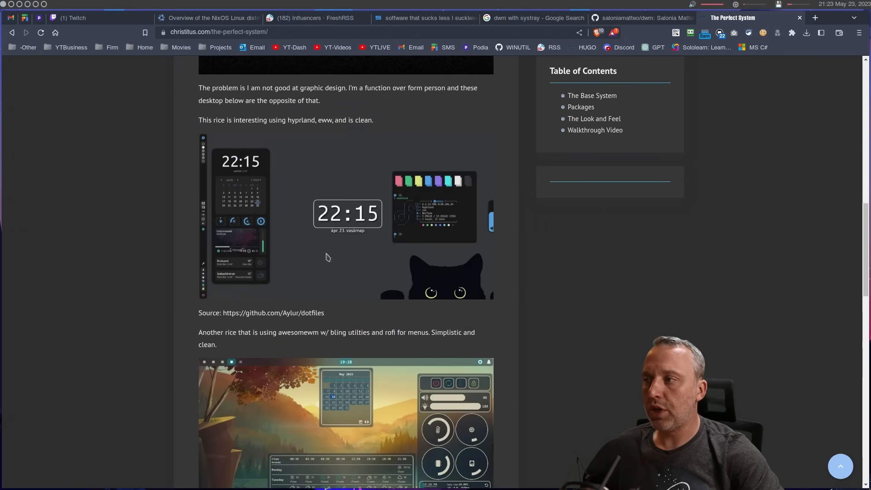
mouse_move(320, 210)
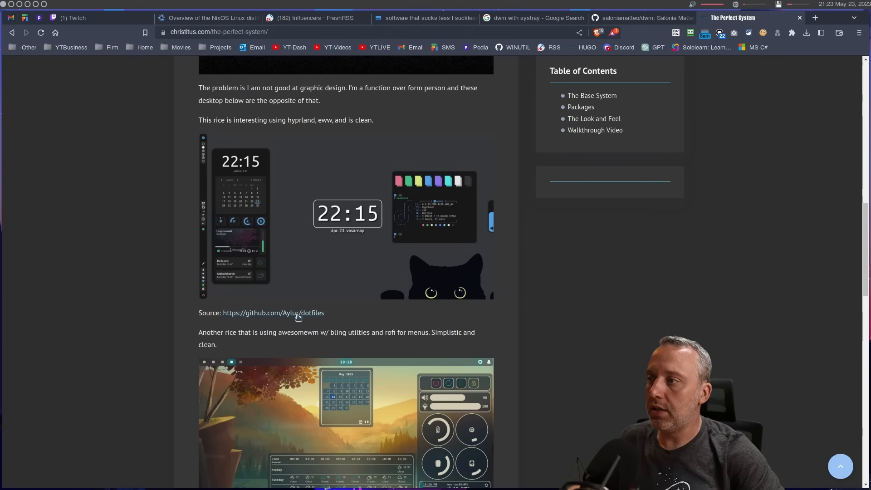
left_click(273, 313)
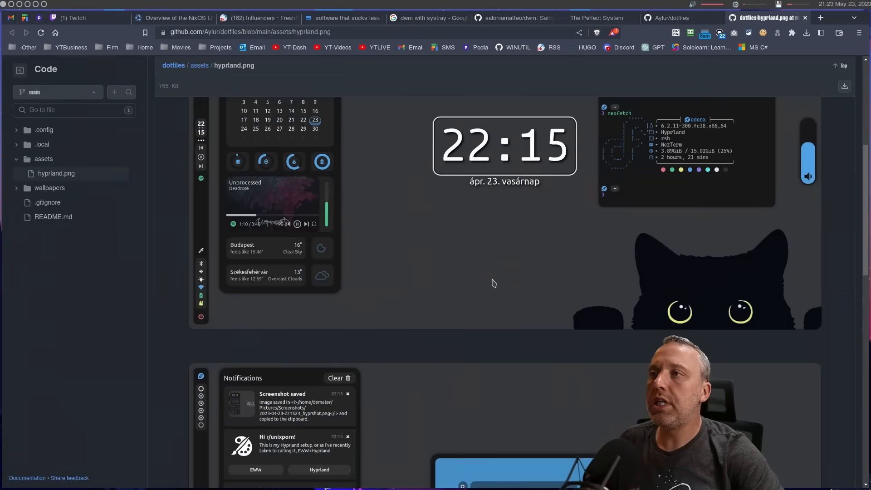
Step: Scroll through the hyprland.png screenshot to the notifications.js code editor area
scroll("up", 3)
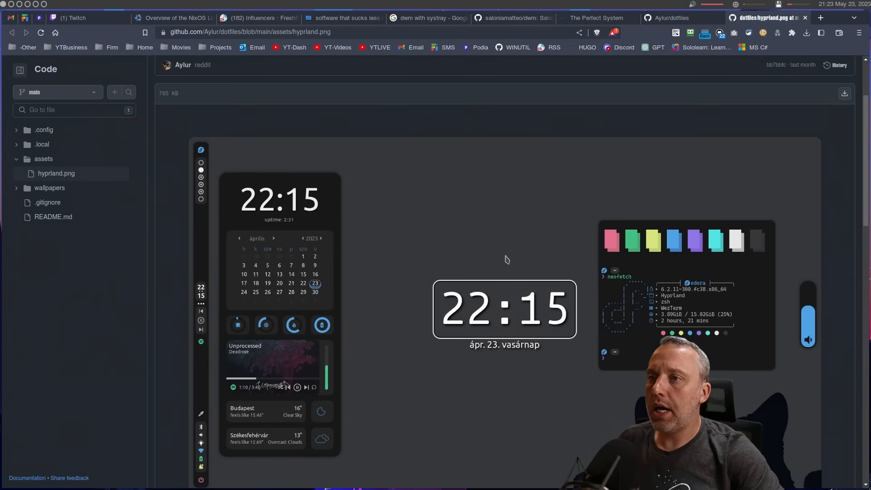
mouse_move(433, 287)
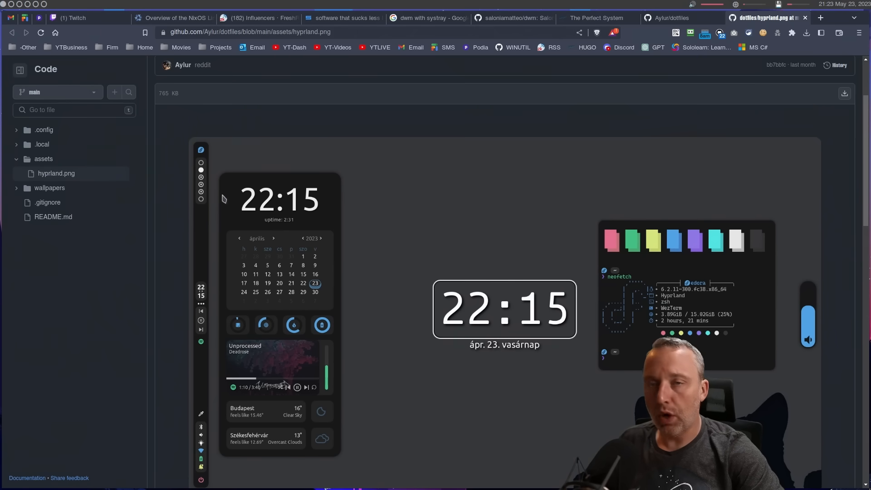
mouse_move(267, 209)
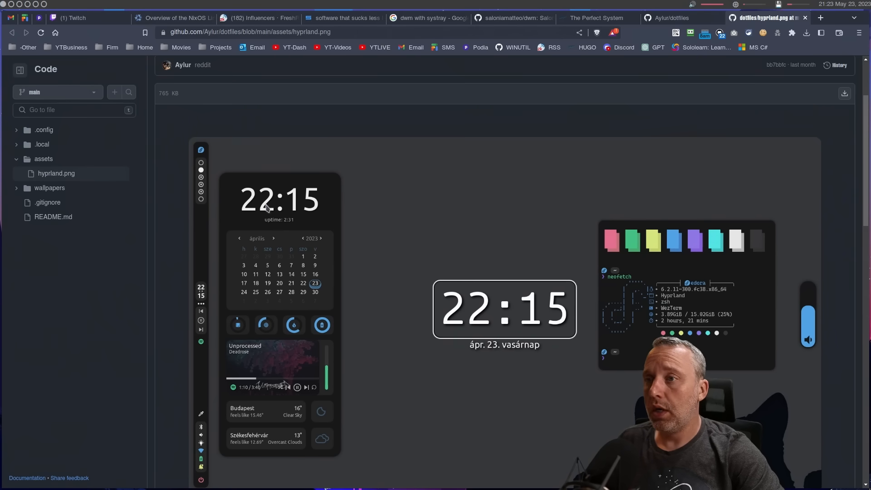
mouse_move(489, 279)
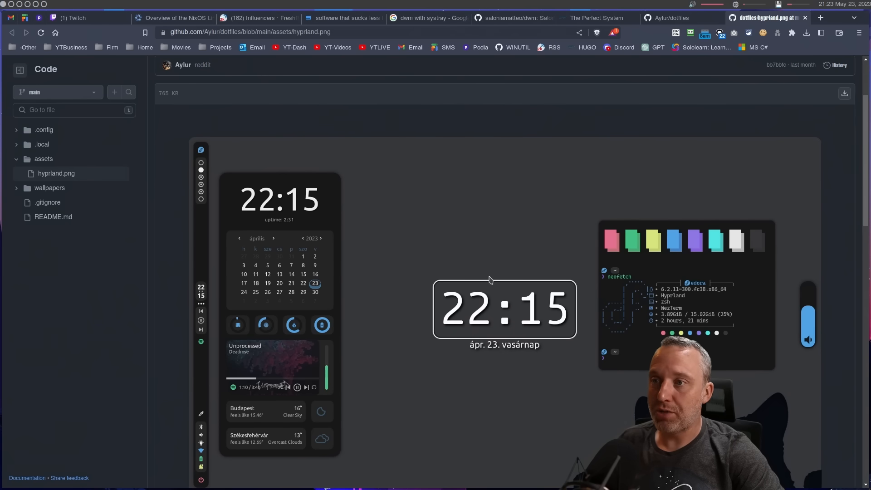
mouse_move(562, 278)
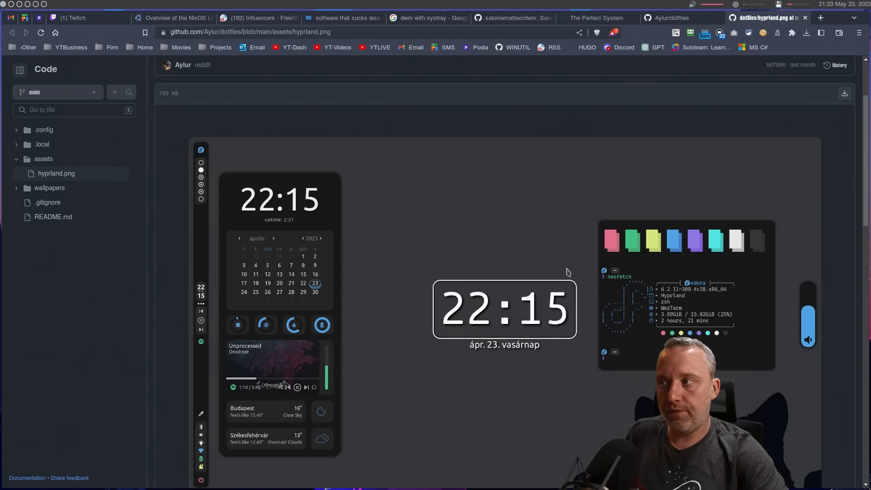
mouse_move(579, 284)
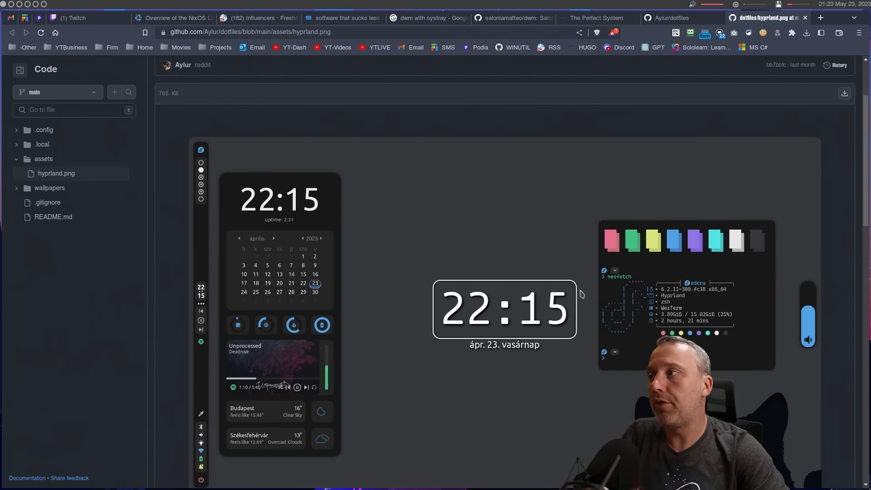
mouse_move(590, 308)
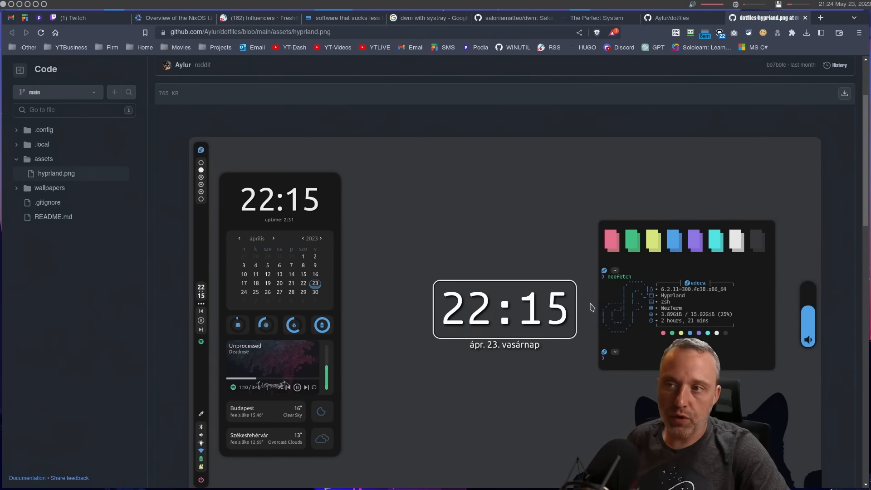
mouse_move(595, 310)
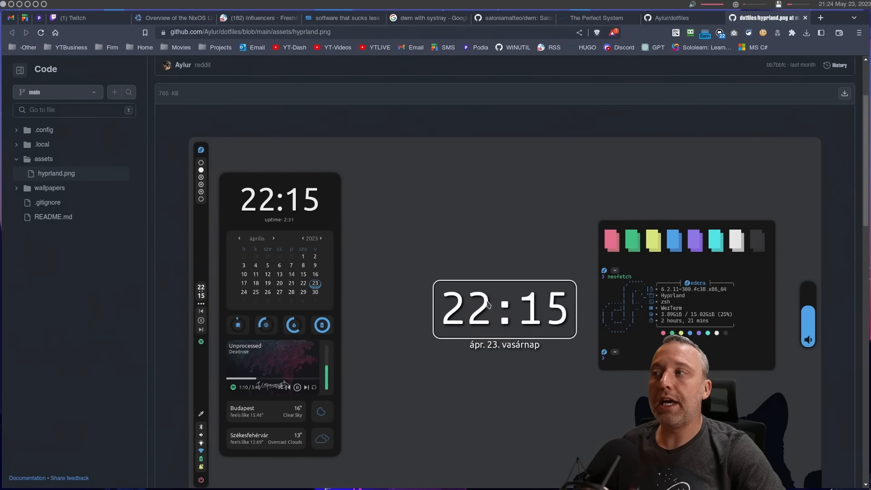
mouse_move(490, 313)
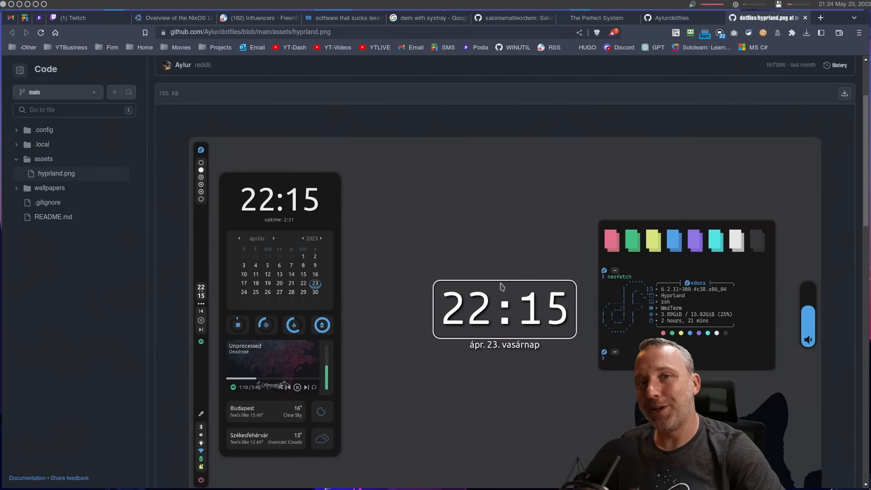
scroll("down", 3)
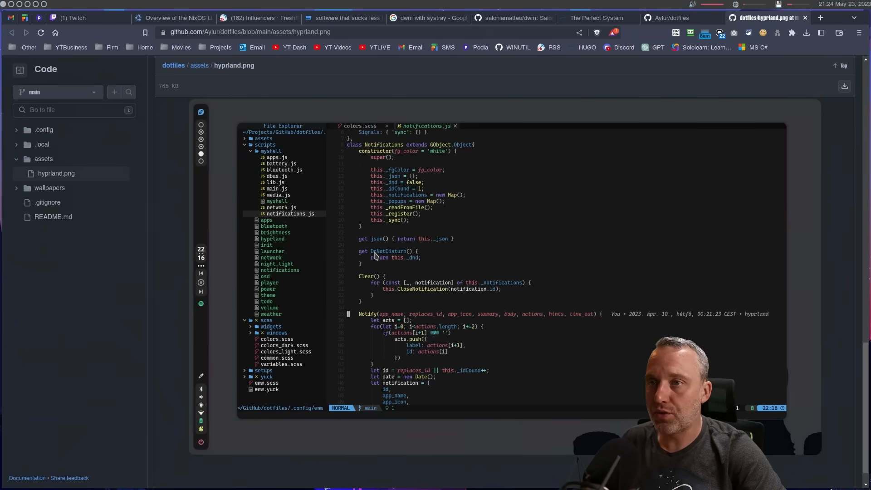
Step: Expand .config in the file tree and scroll back to the repository header
left_click(43, 129)
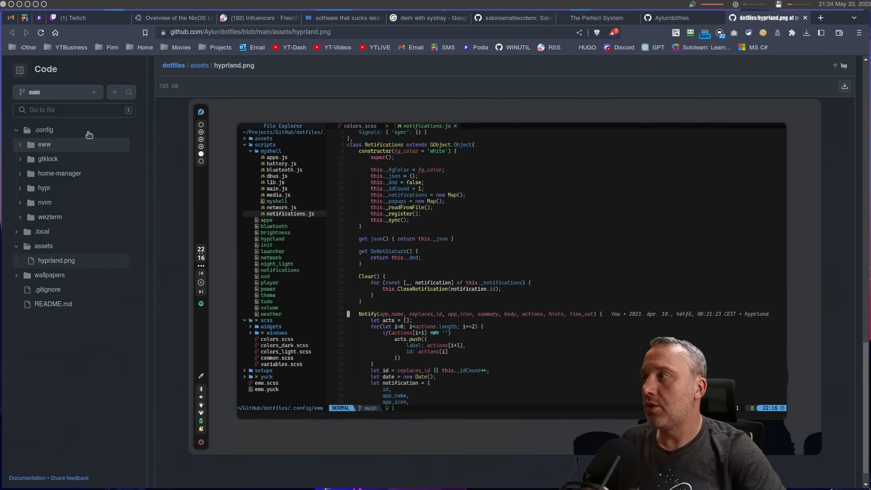
mouse_move(67, 217)
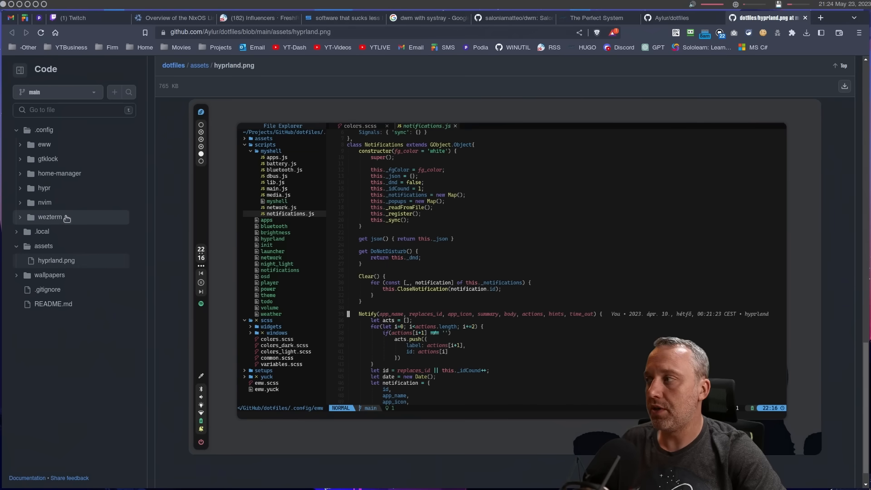
mouse_move(56, 205)
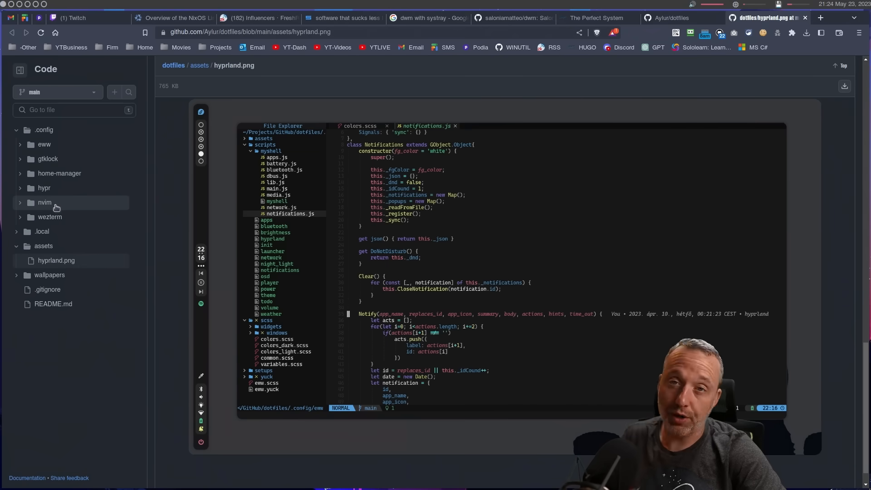
mouse_move(60, 210)
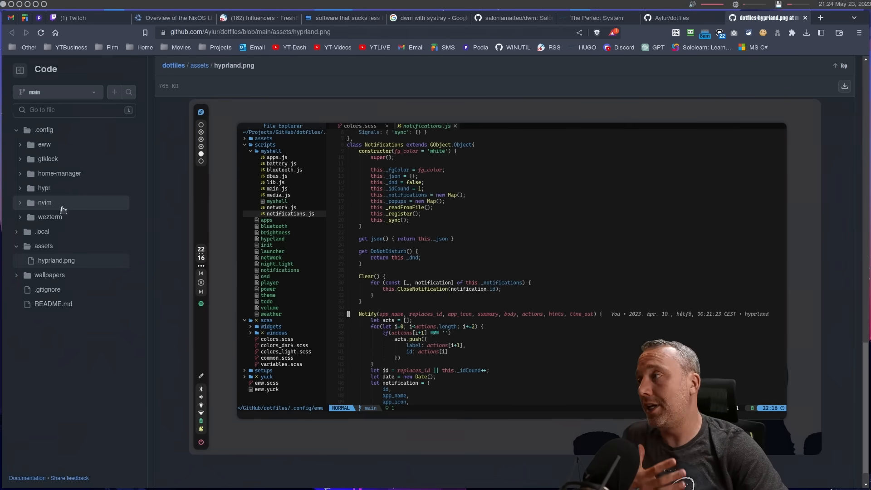
mouse_move(63, 217)
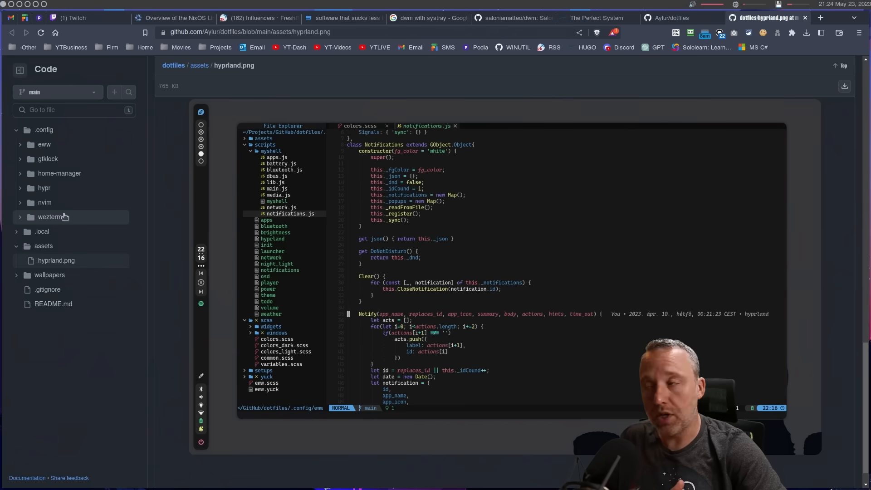
mouse_move(55, 202)
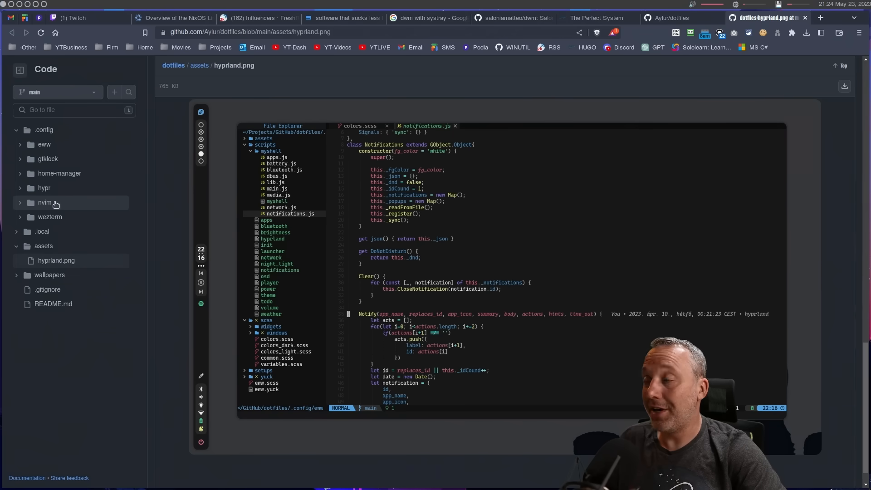
mouse_move(59, 173)
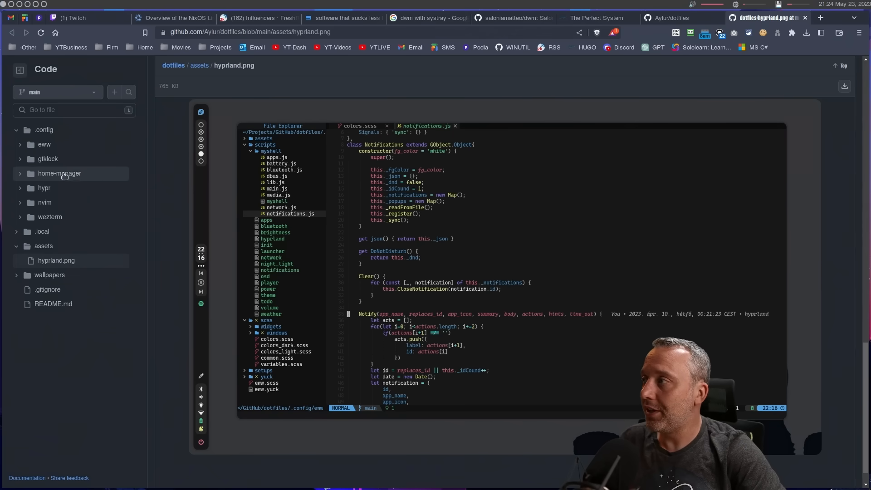
mouse_move(21, 177)
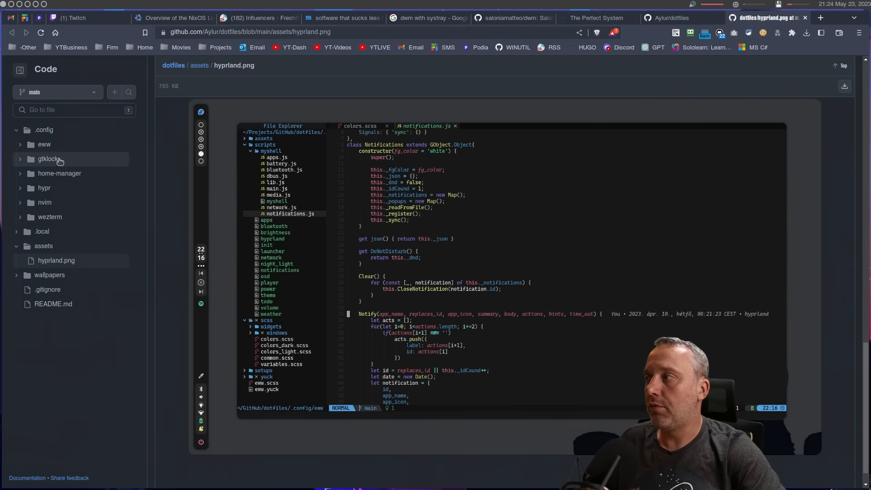
mouse_move(95, 173)
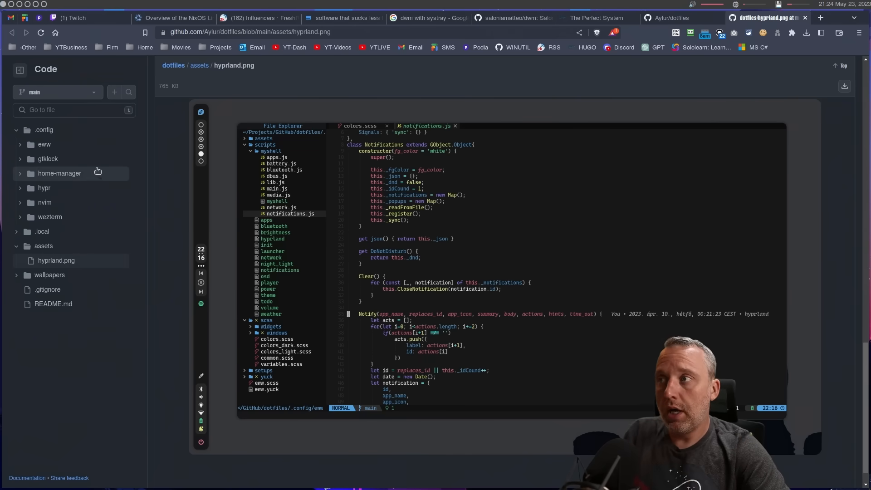
mouse_move(444, 266)
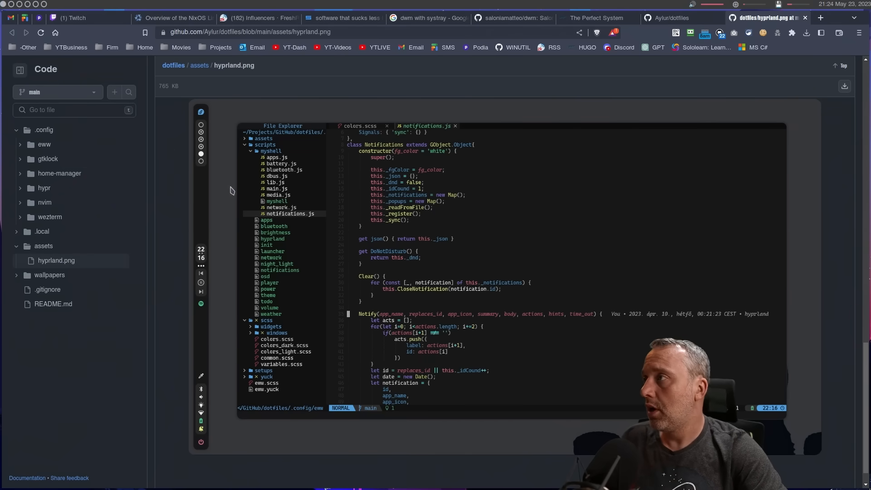
scroll("up", 3)
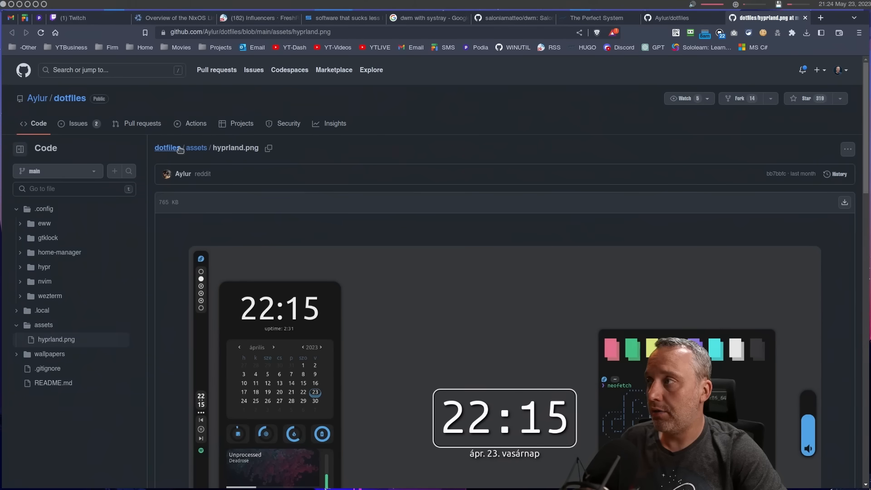
mouse_move(183, 173)
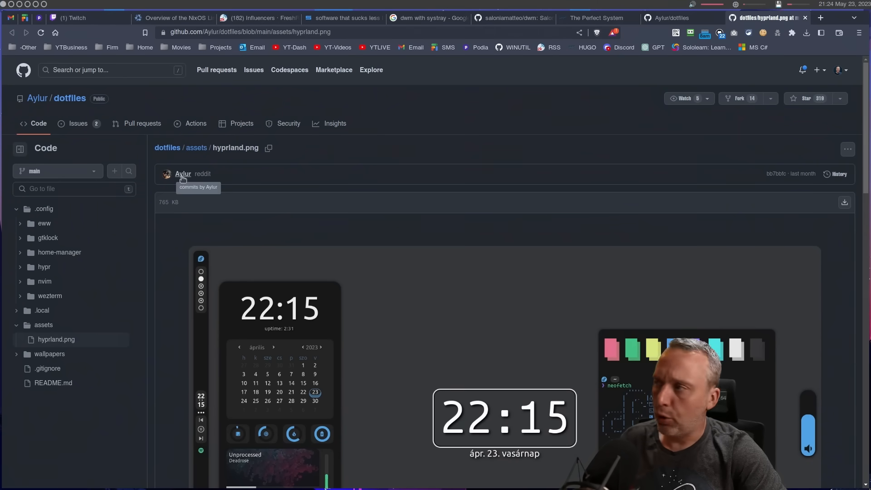
mouse_move(238, 181)
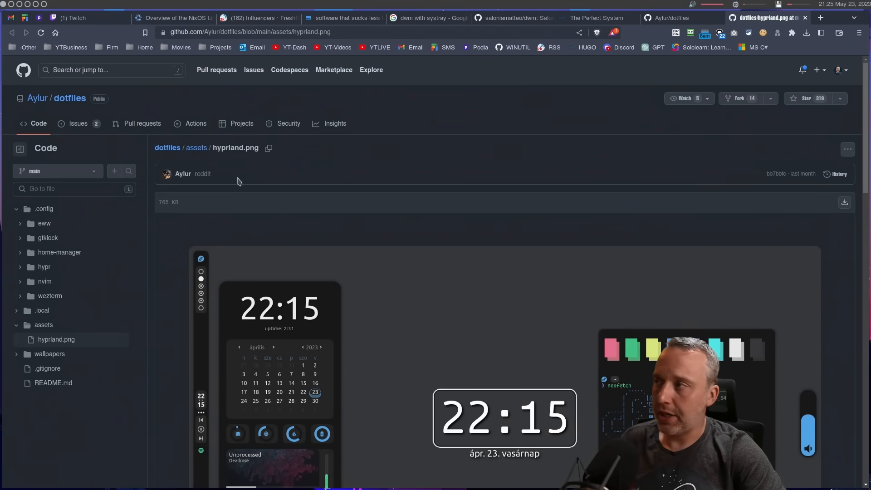
mouse_move(418, 304)
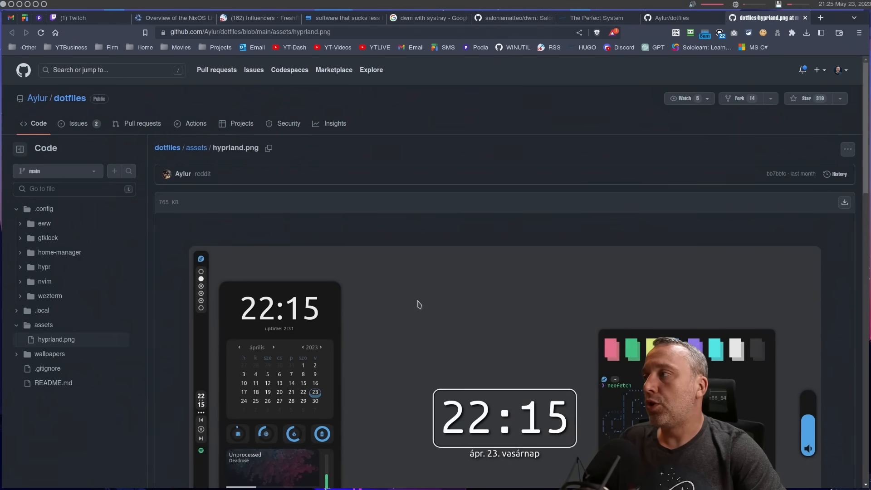
mouse_move(414, 306)
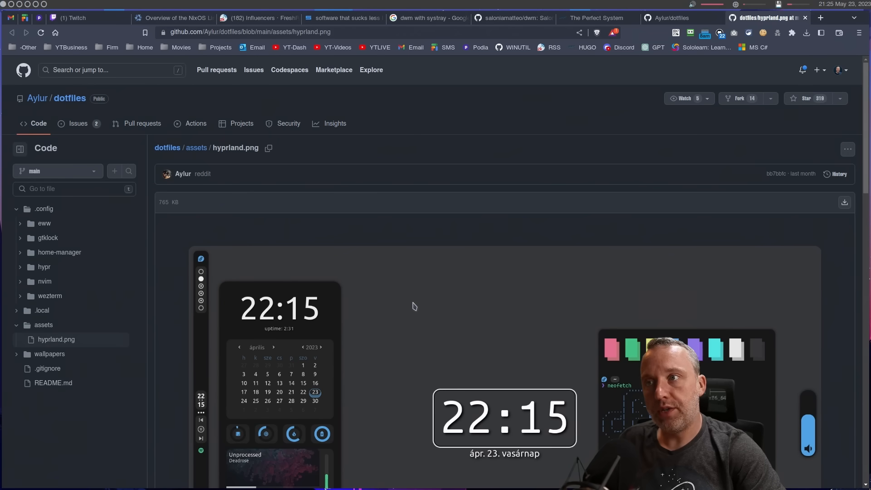
mouse_move(45, 228)
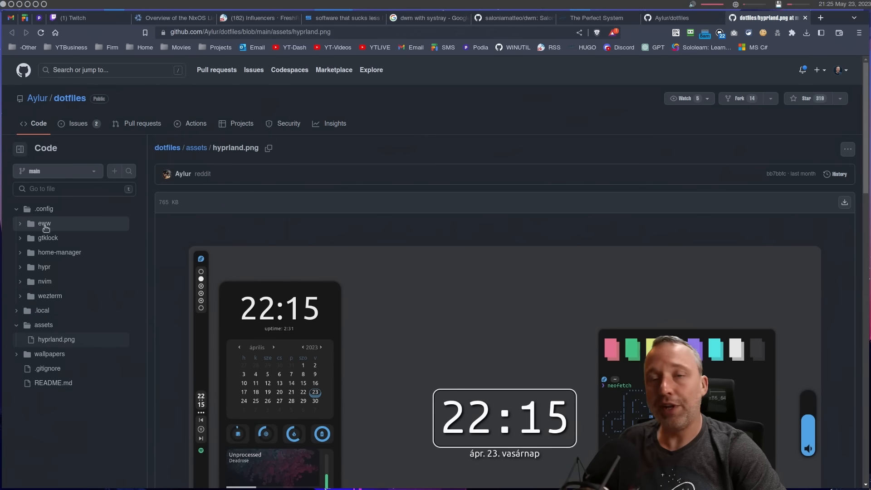
mouse_move(55, 229)
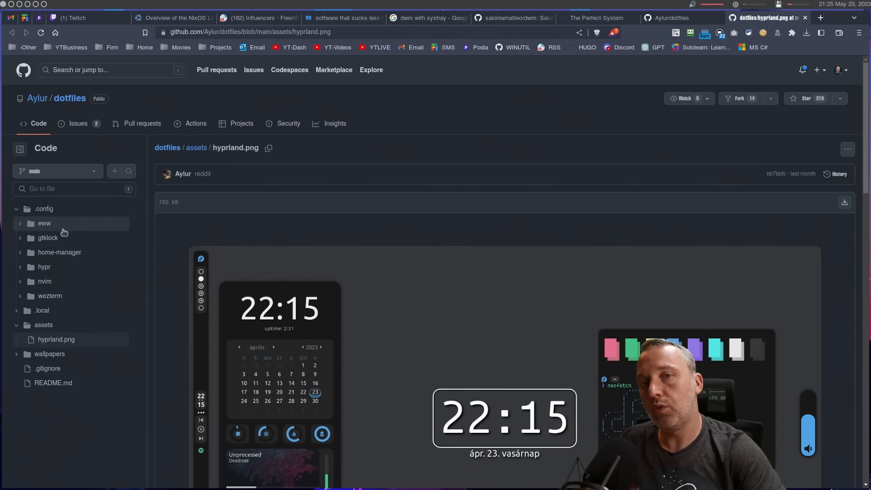
mouse_move(367, 269)
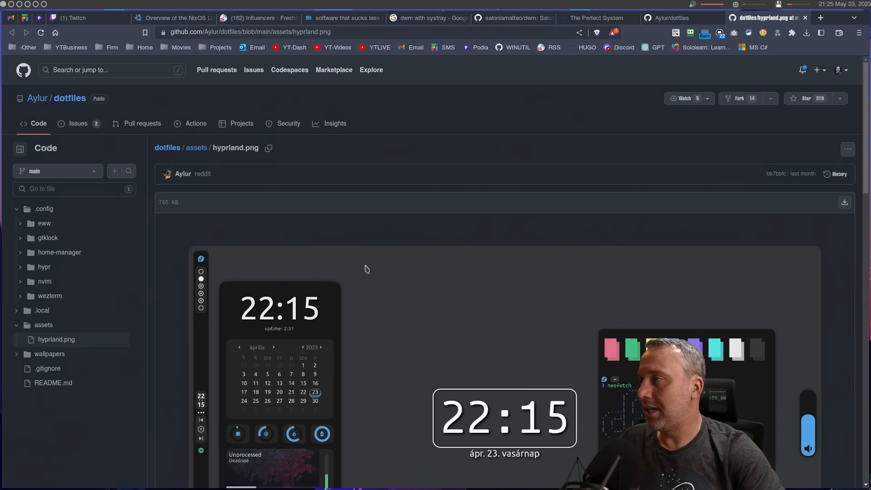
mouse_move(362, 364)
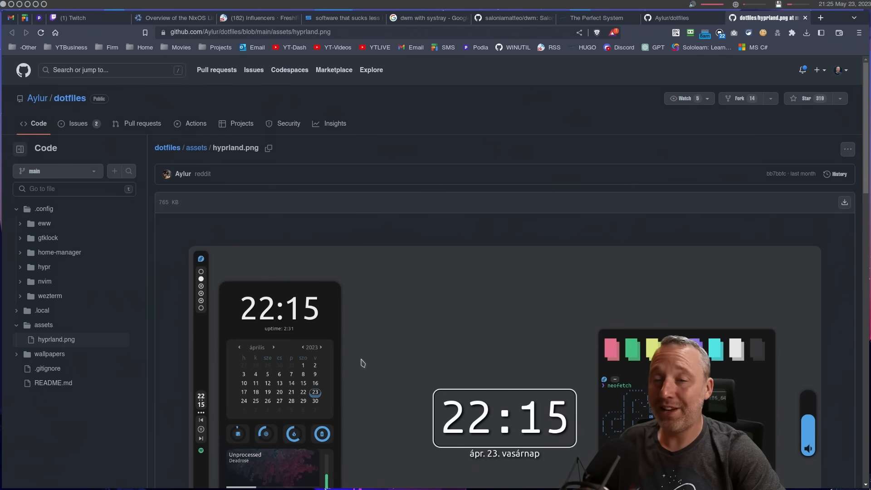
mouse_move(278, 357)
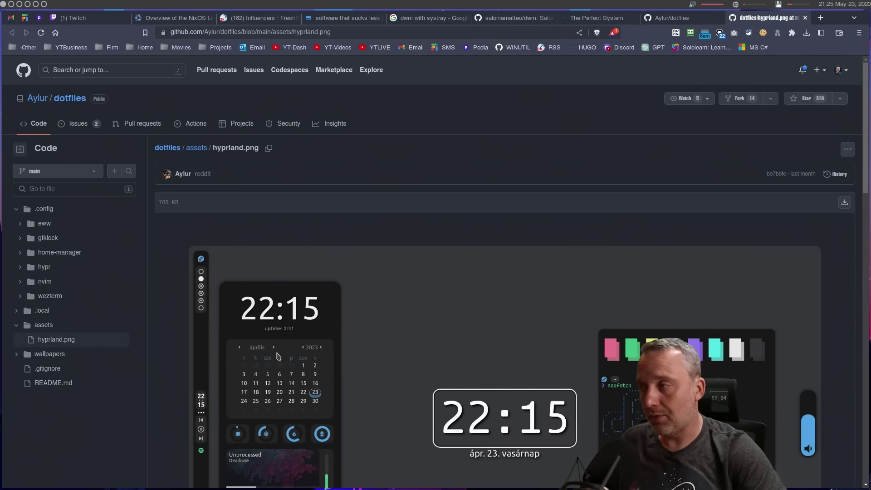
mouse_move(276, 265)
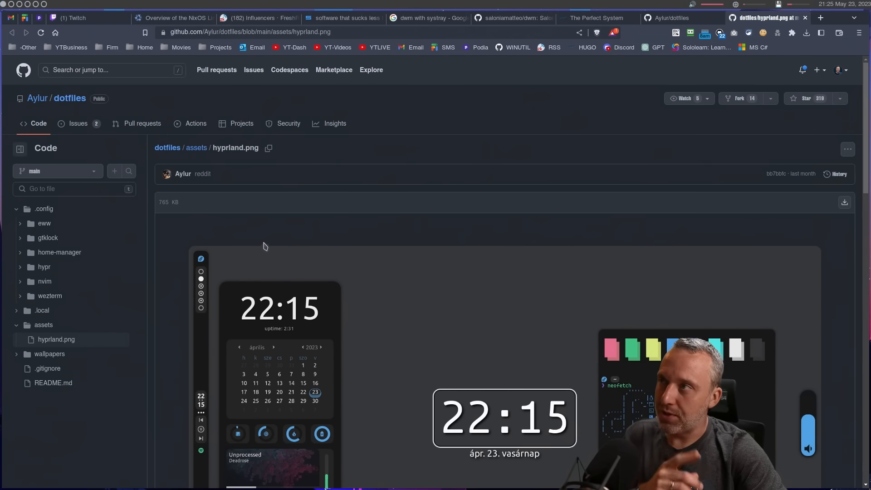
Step: Return to The Perfect System tab showing the awesomewm rice example
left_click(594, 18)
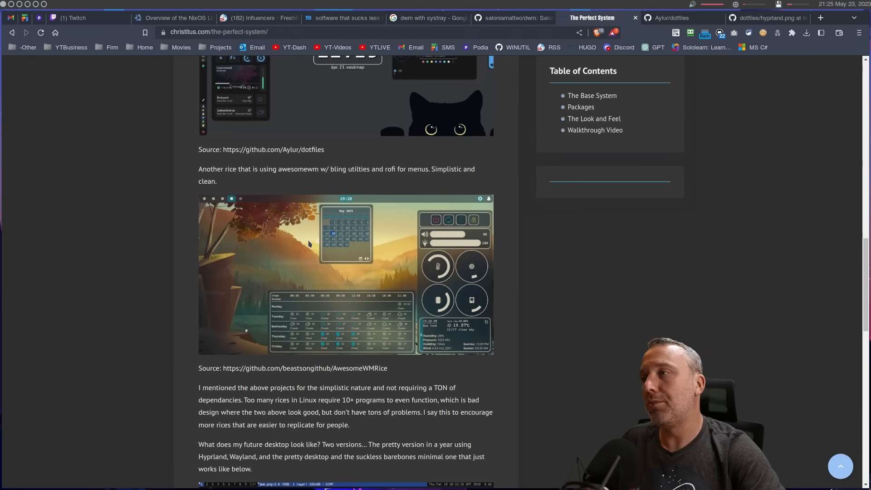
Step: Open the beastsongithub AwesomeWMRice repository in a new tab and view its README
scroll("down", 3)
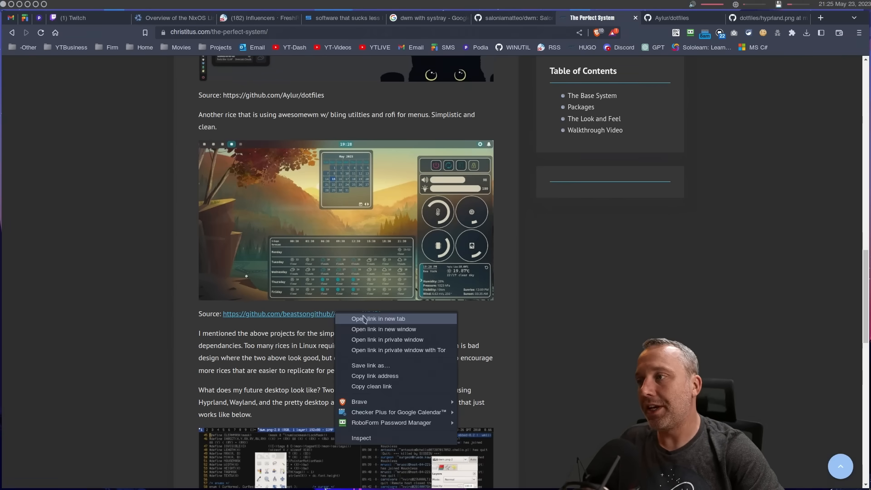
left_click(379, 318)
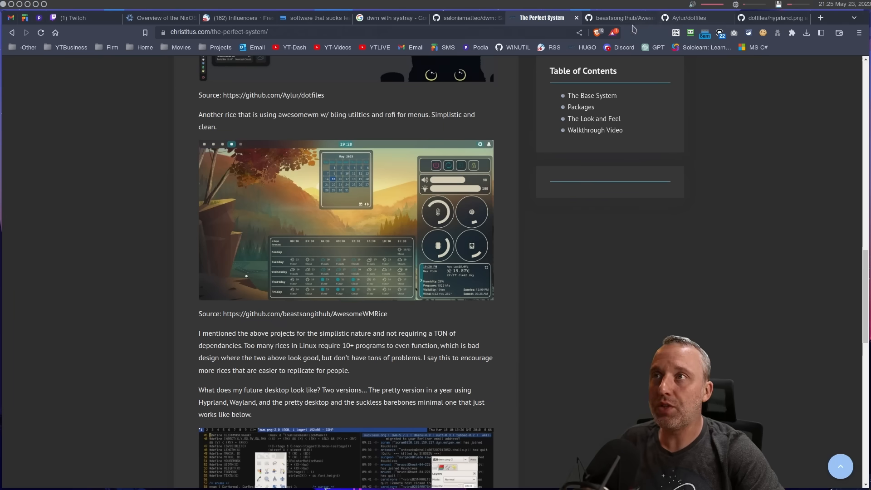
left_click(618, 17)
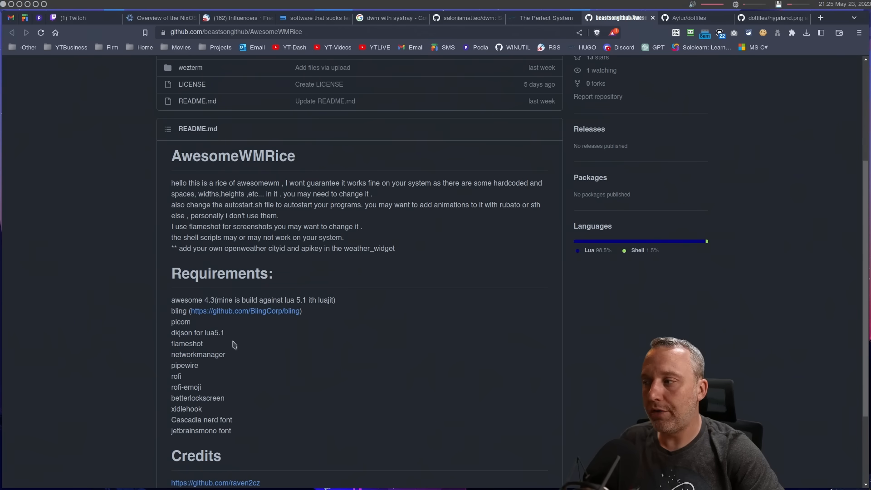
mouse_move(208, 422)
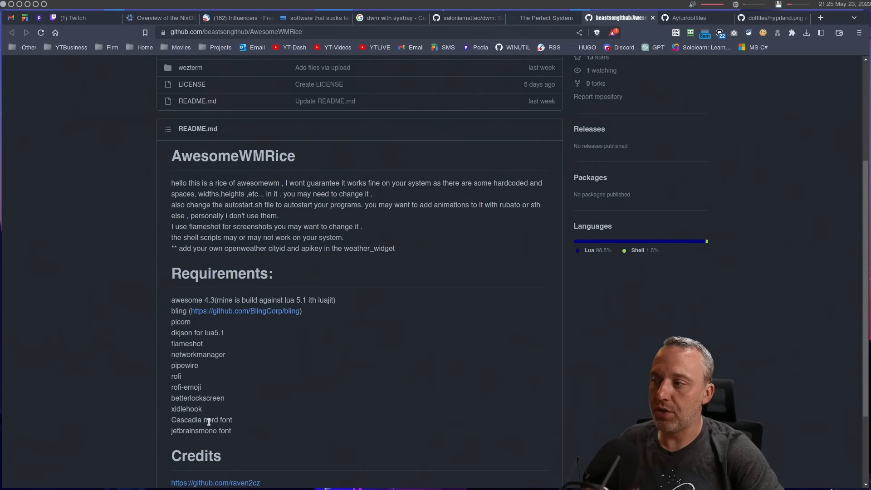
mouse_move(188, 376)
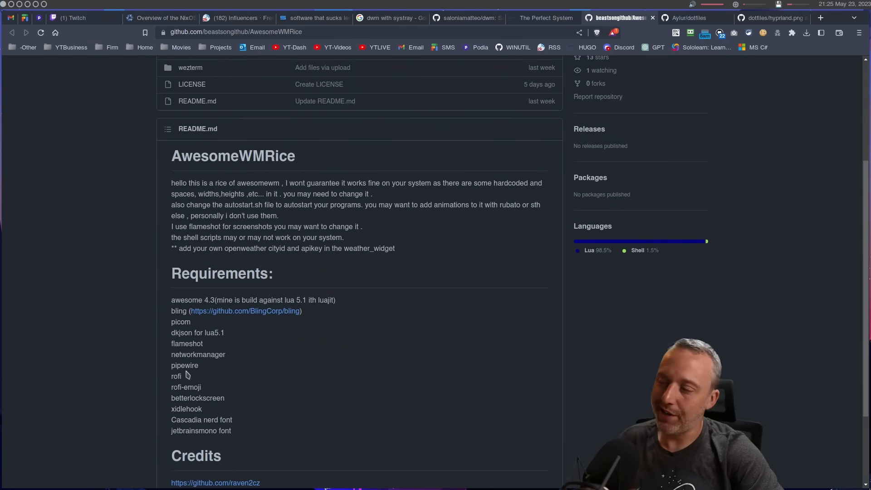
mouse_move(190, 354)
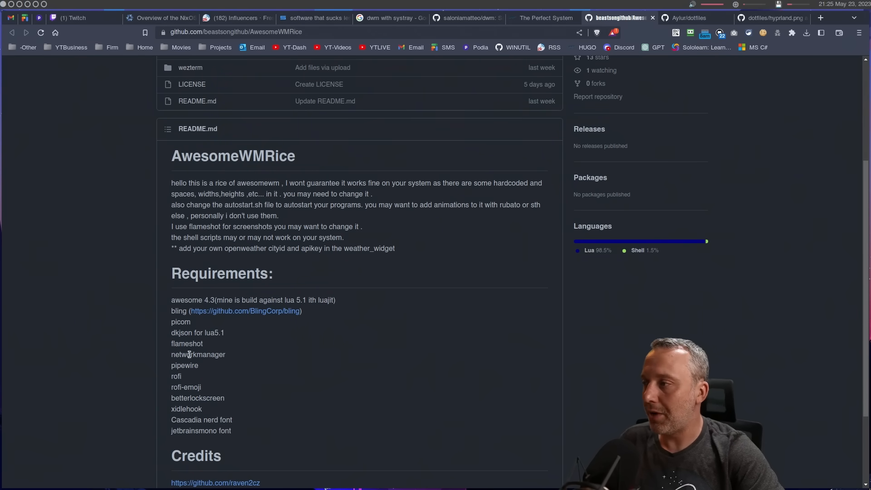
mouse_move(181, 322)
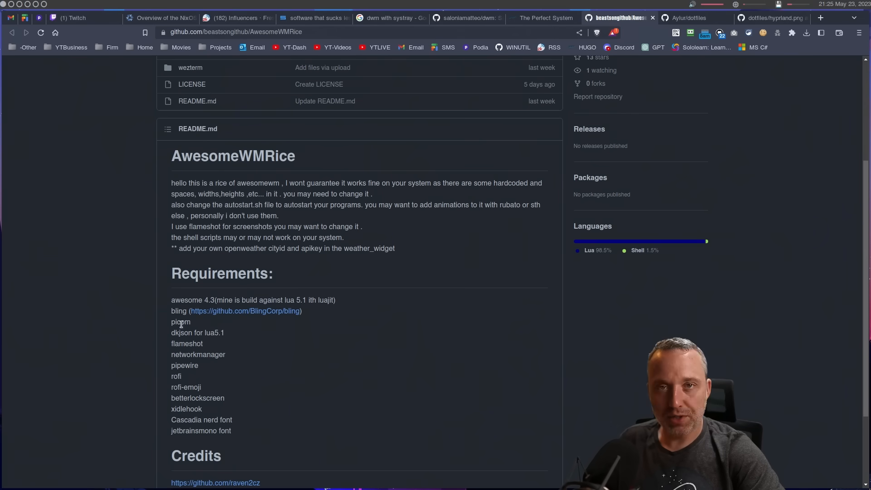
mouse_move(181, 300)
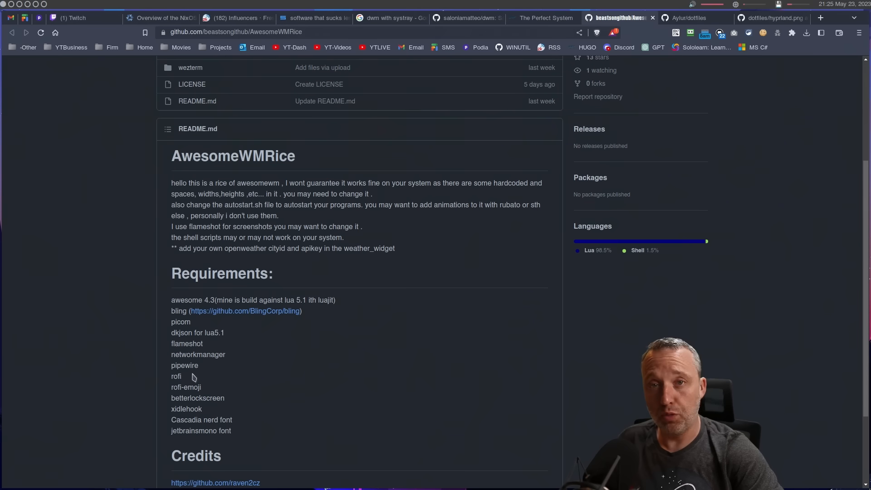
Step: Scroll the AwesomeWMRice README, then go back to The Perfect System article
scroll("up", 3)
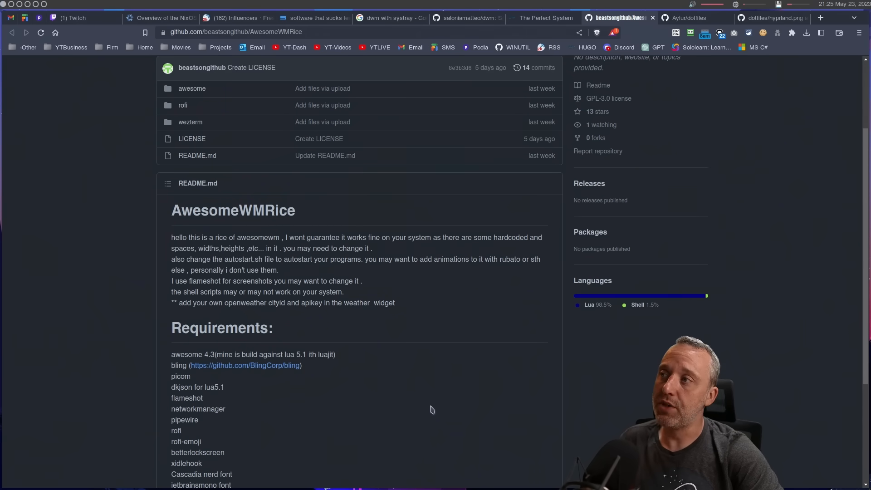
scroll("up", 3)
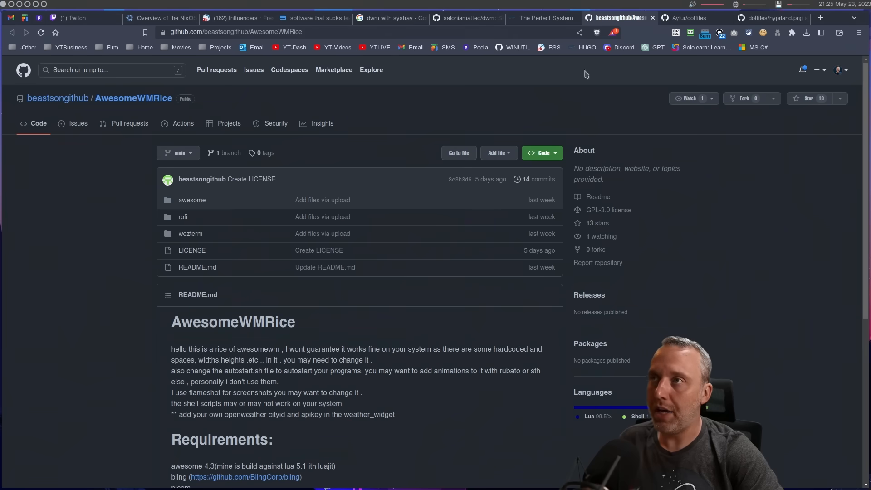
left_click(544, 18)
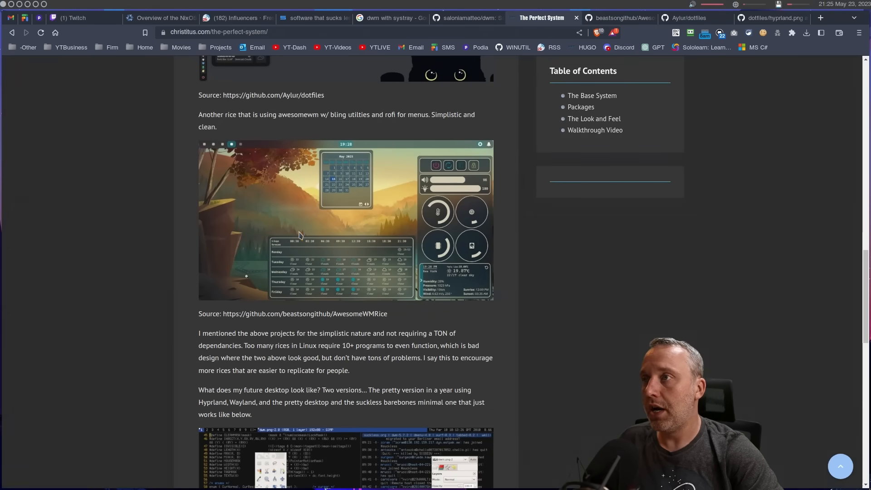
mouse_move(356, 235)
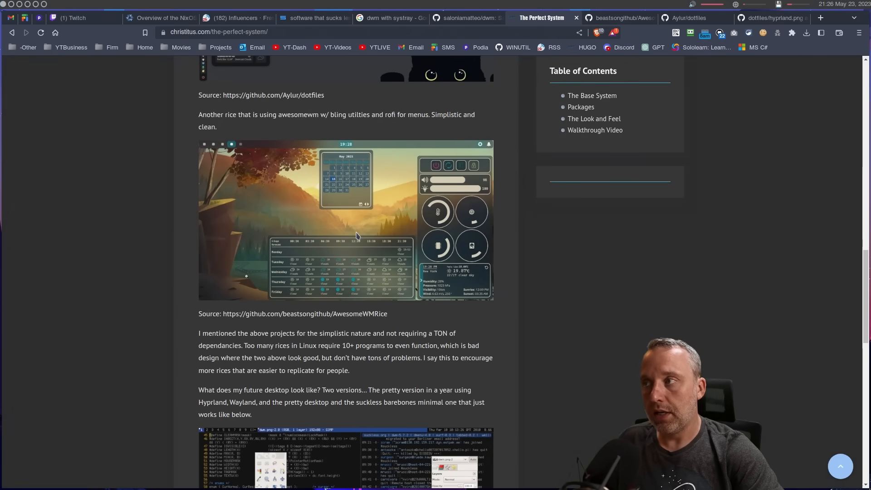
mouse_move(359, 231)
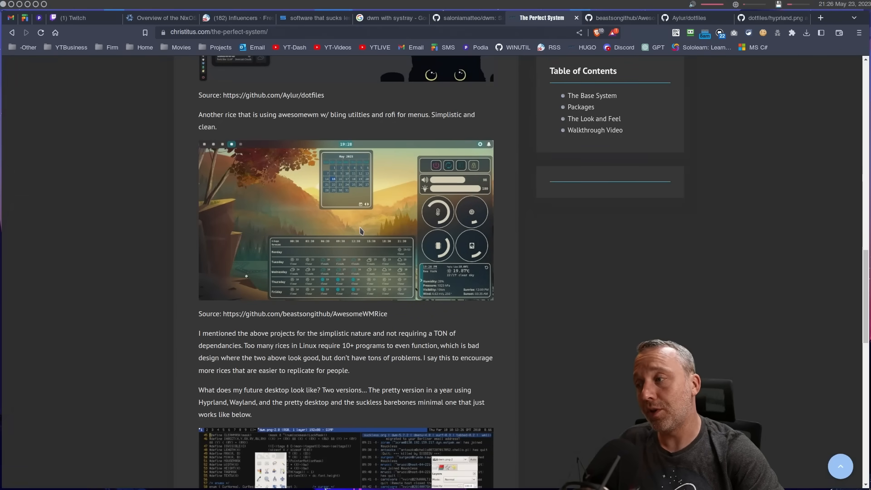
Step: Scroll to the 'What does my future desktop look like?' paragraph and dwm screenshot
scroll("down", 3)
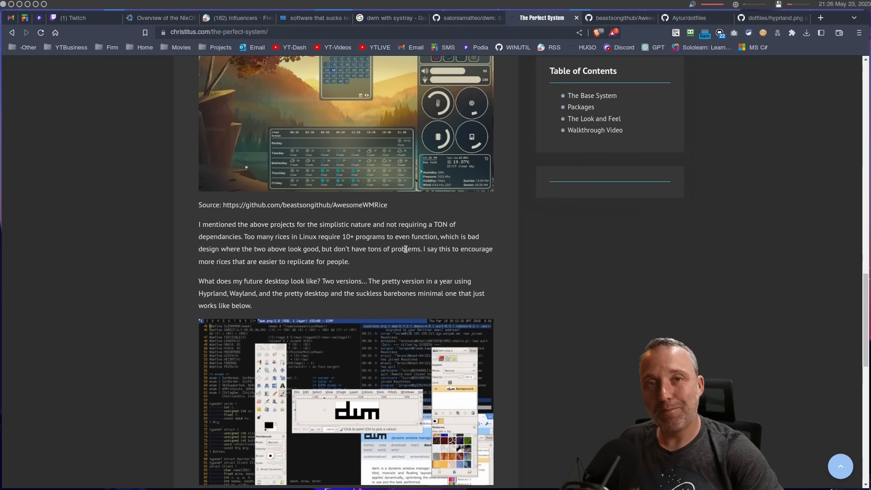
scroll("up", 3)
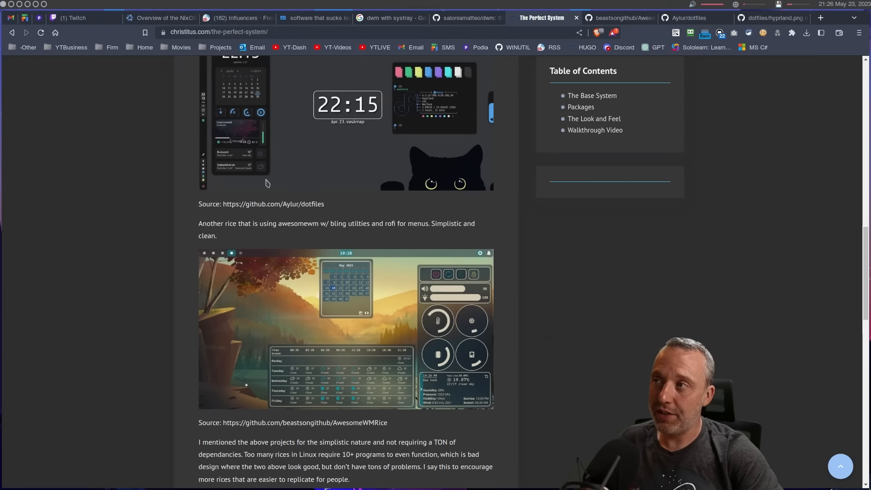
mouse_move(391, 301)
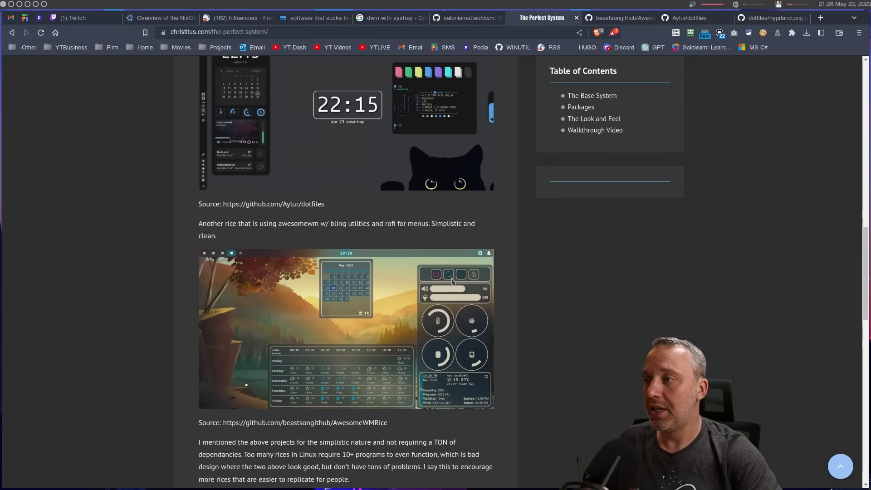
scroll("down", 3)
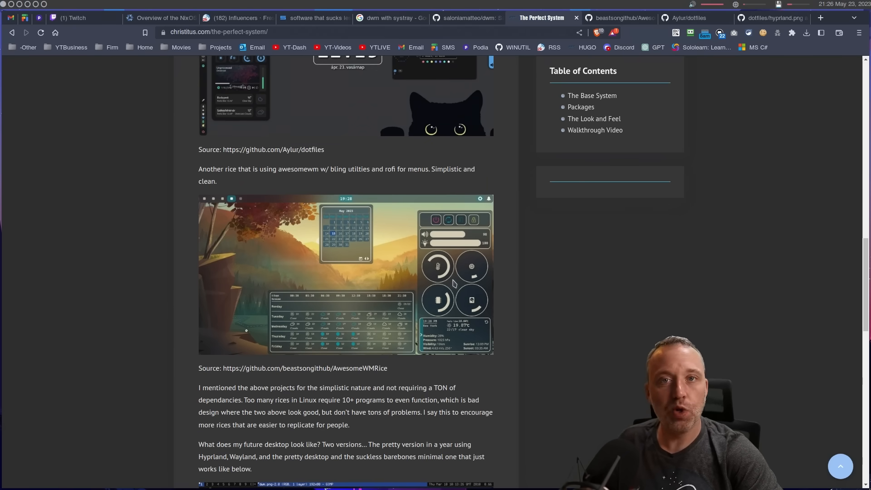
scroll("down", 3)
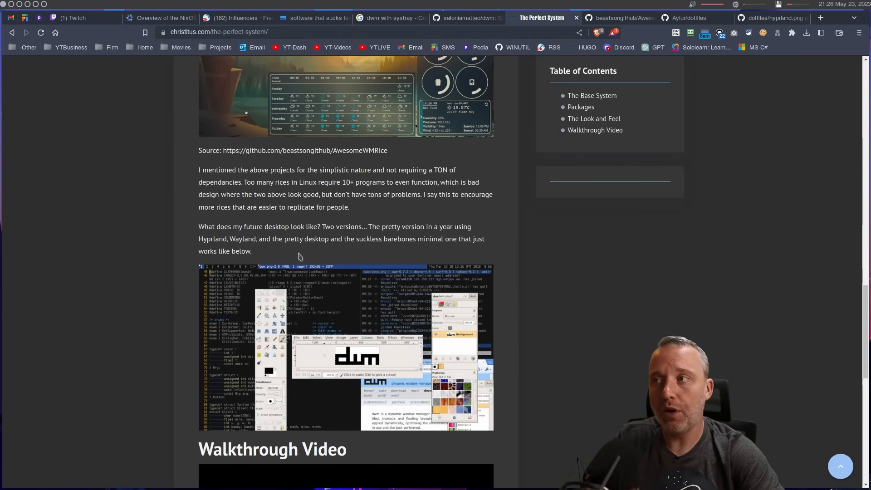
mouse_move(354, 224)
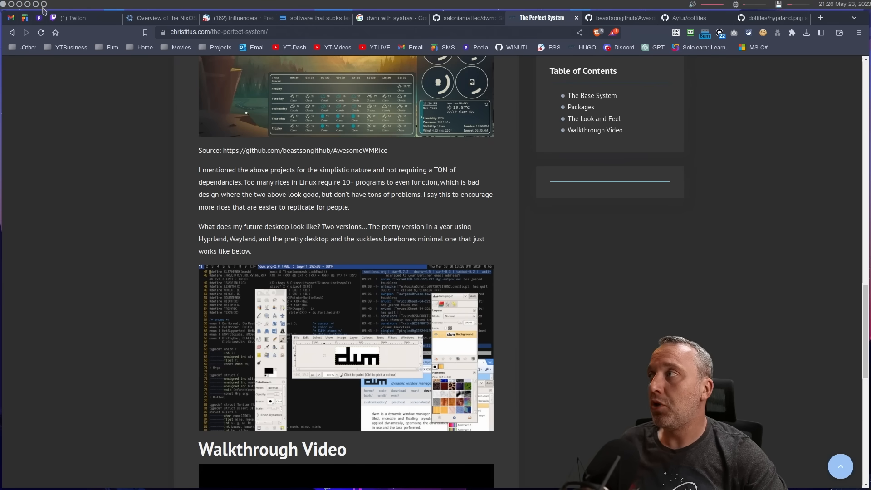
mouse_move(65, 12)
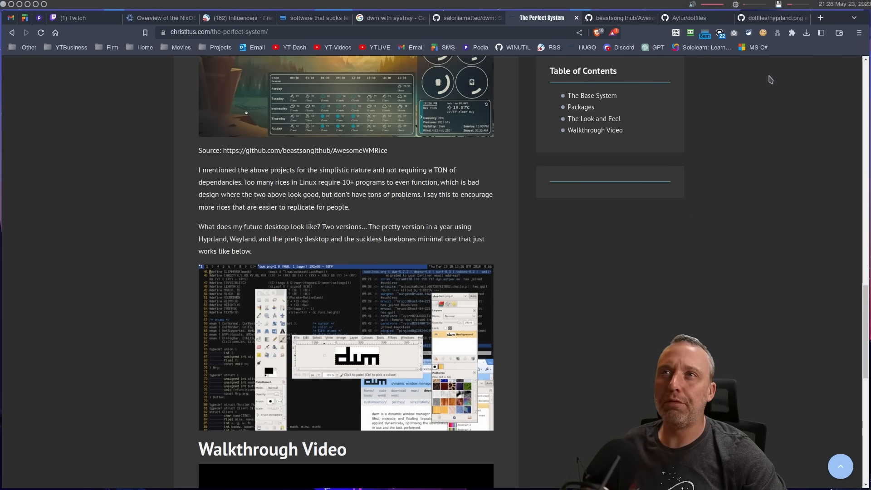
mouse_move(762, 151)
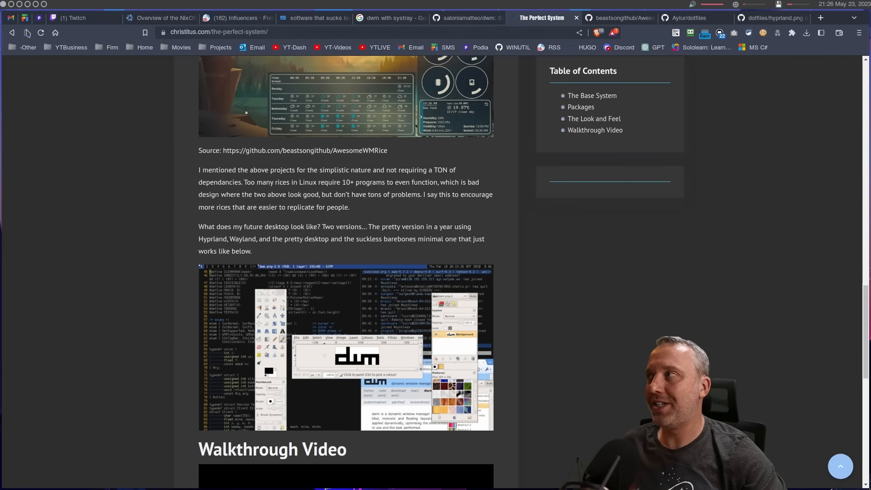
mouse_move(349, 332)
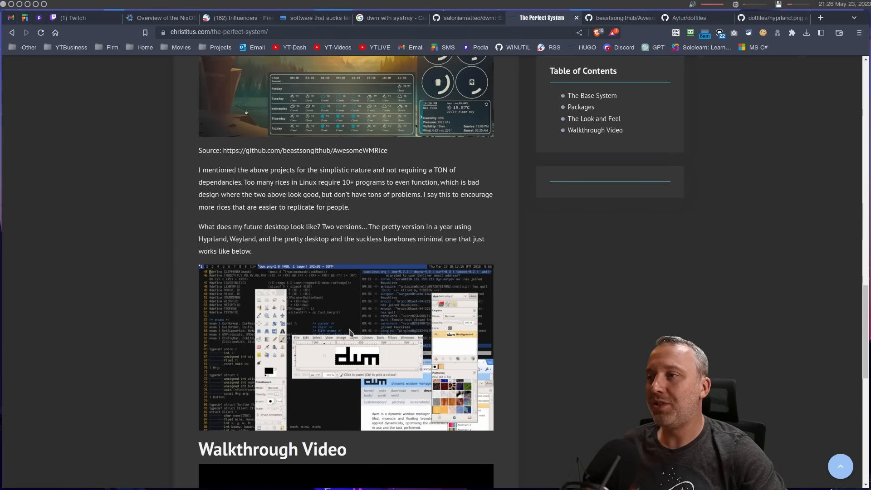
mouse_move(315, 305)
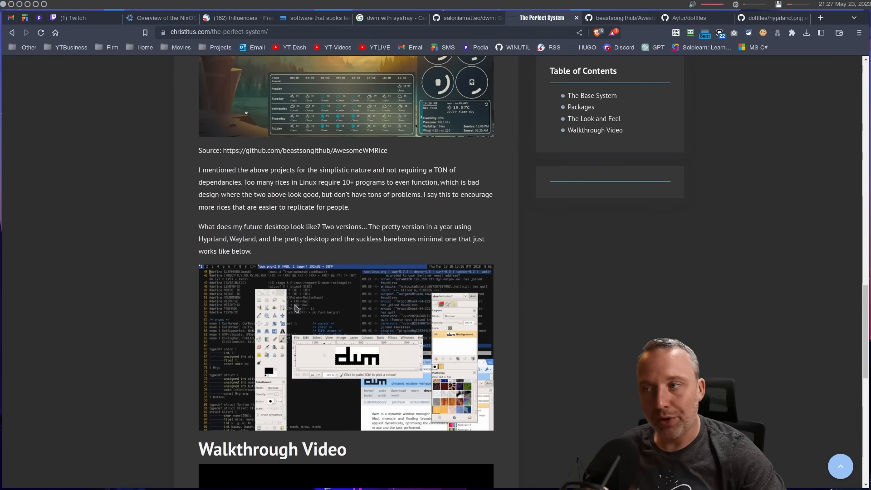
mouse_move(391, 345)
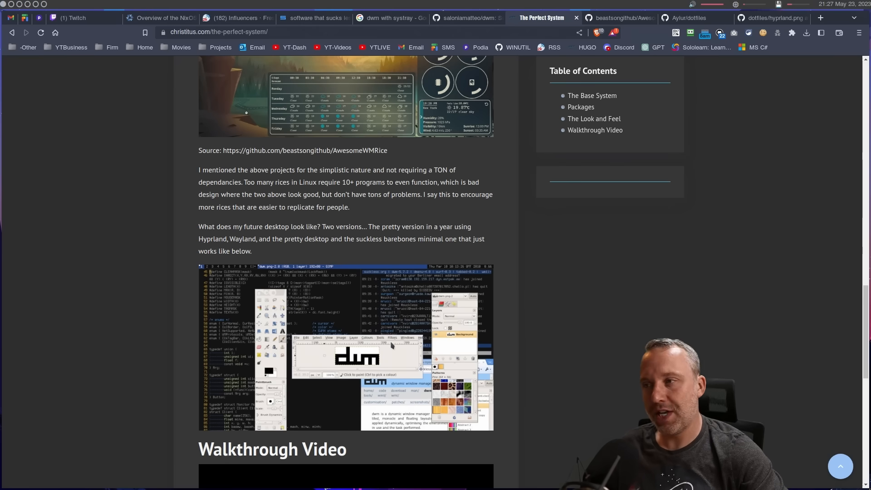
mouse_move(384, 331)
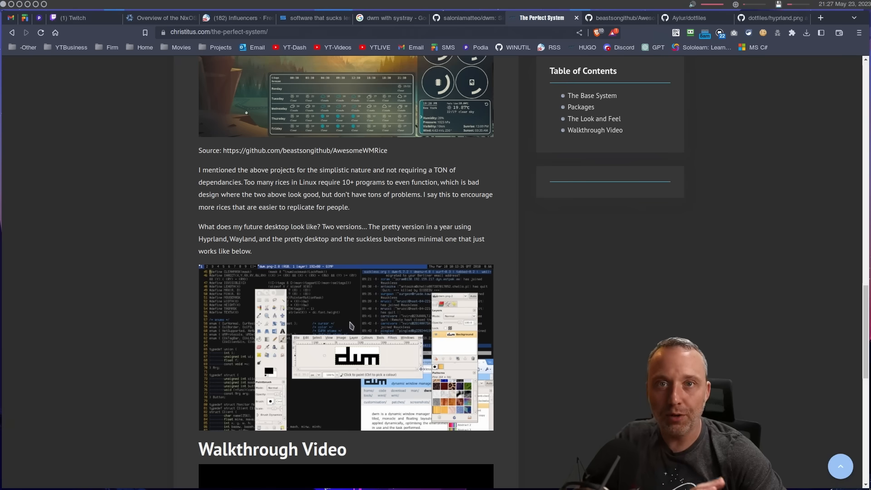
mouse_move(343, 330)
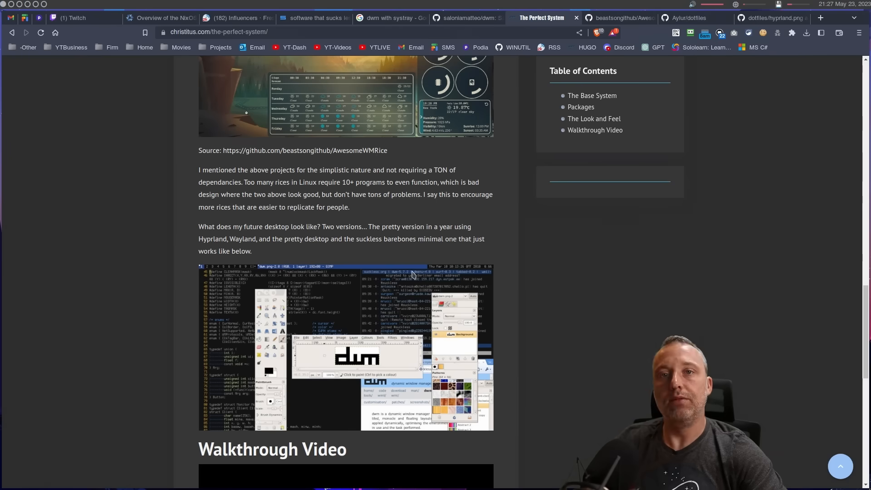
mouse_move(419, 285)
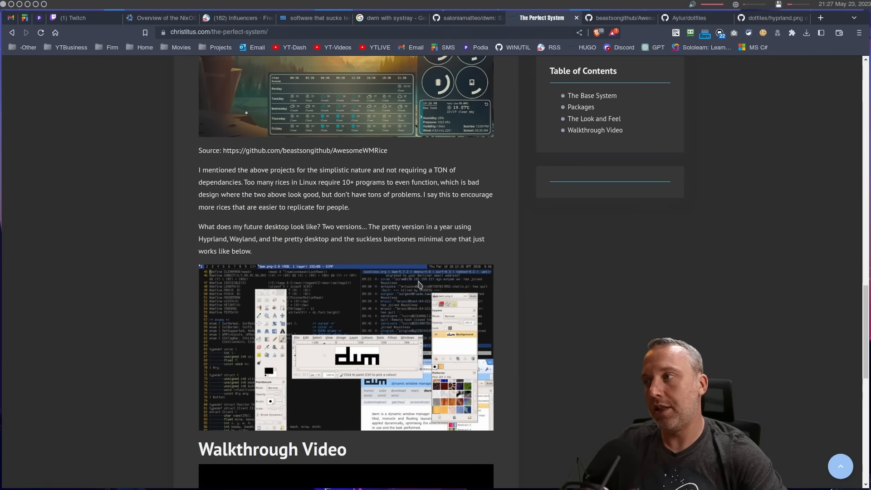
mouse_move(359, 308)
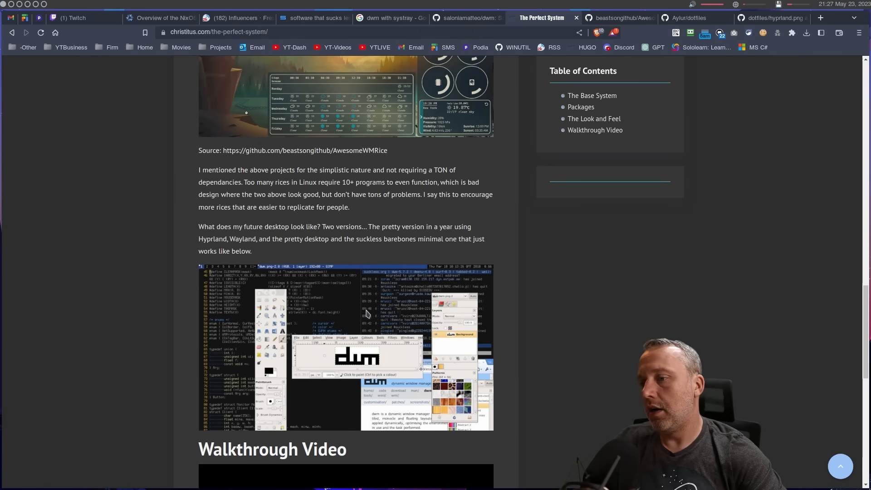
mouse_move(380, 331)
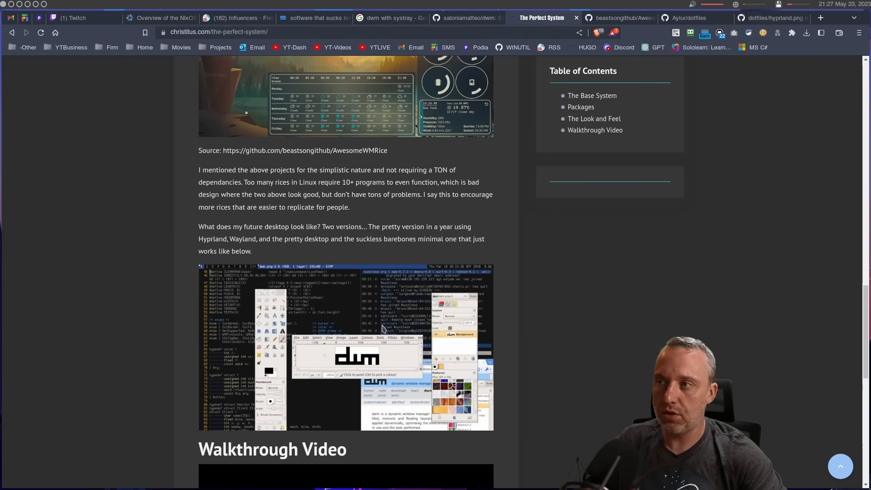
mouse_move(386, 332)
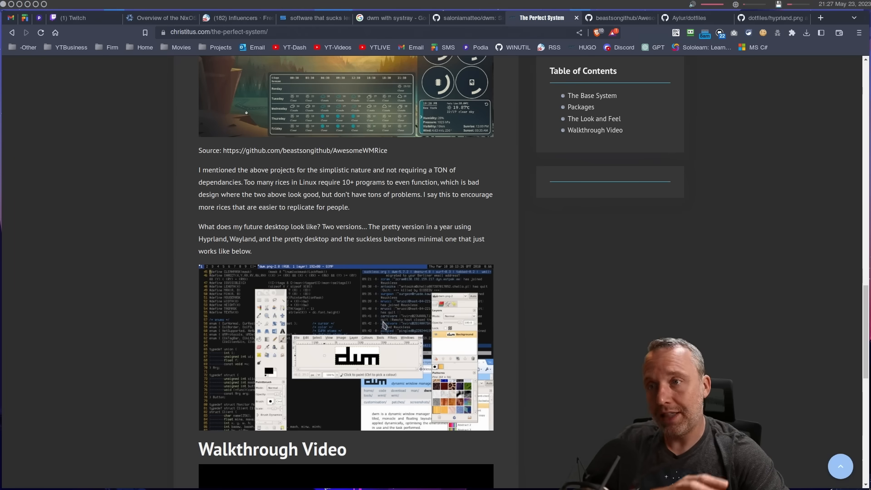
mouse_move(353, 344)
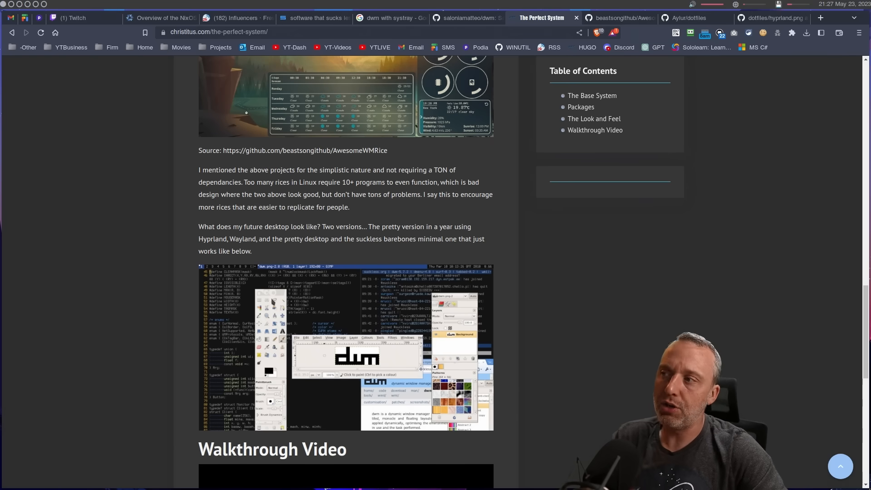
mouse_move(390, 290)
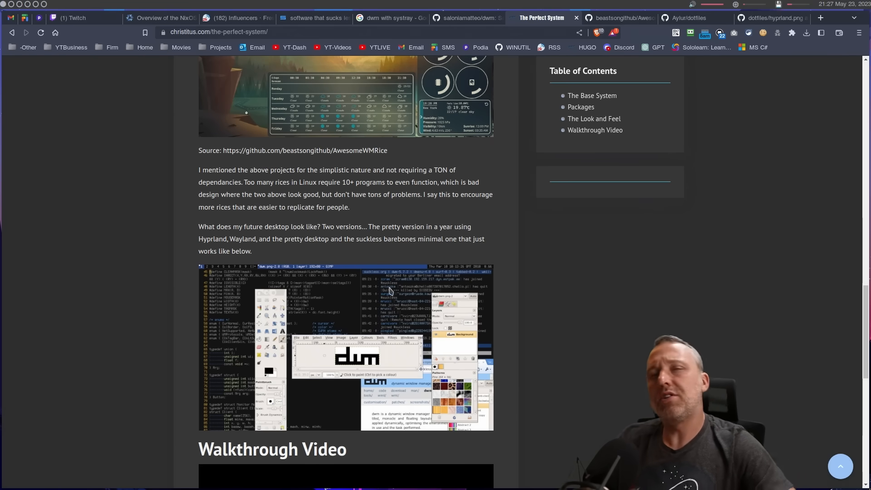